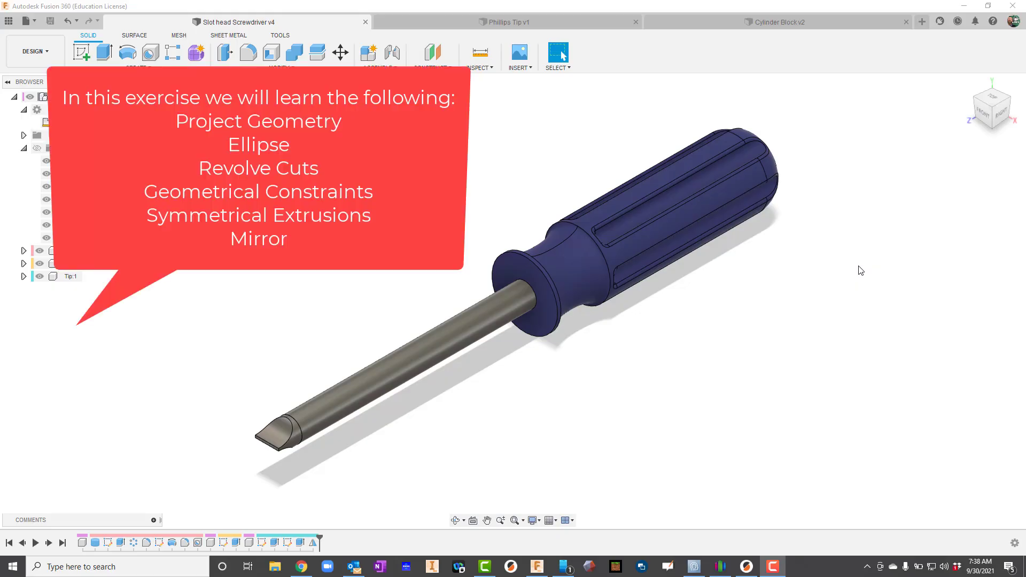
{"action": "mouse_move", "coordinate": [822, 299]}
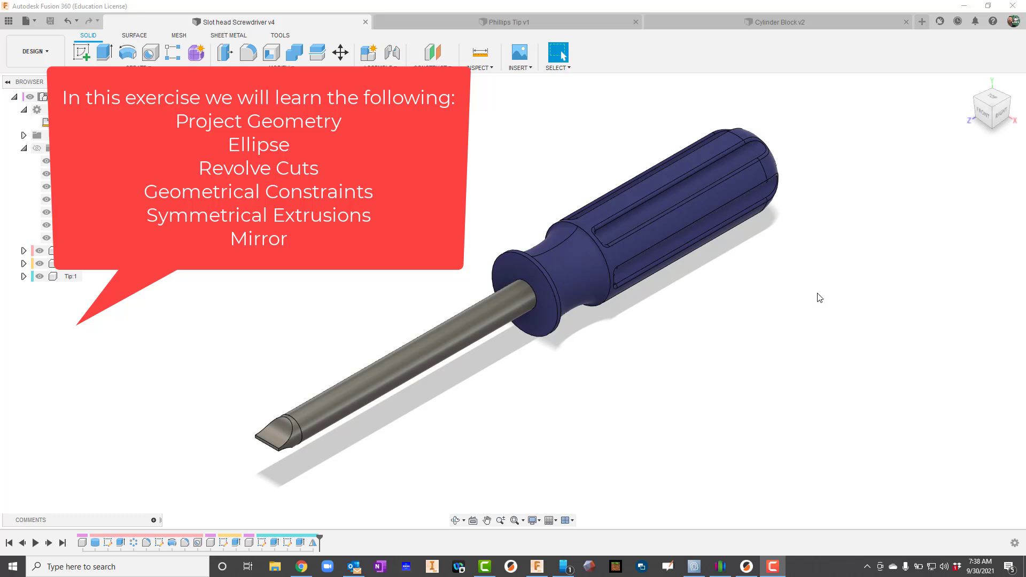
{"action": "mouse_move", "coordinate": [627, 238]}
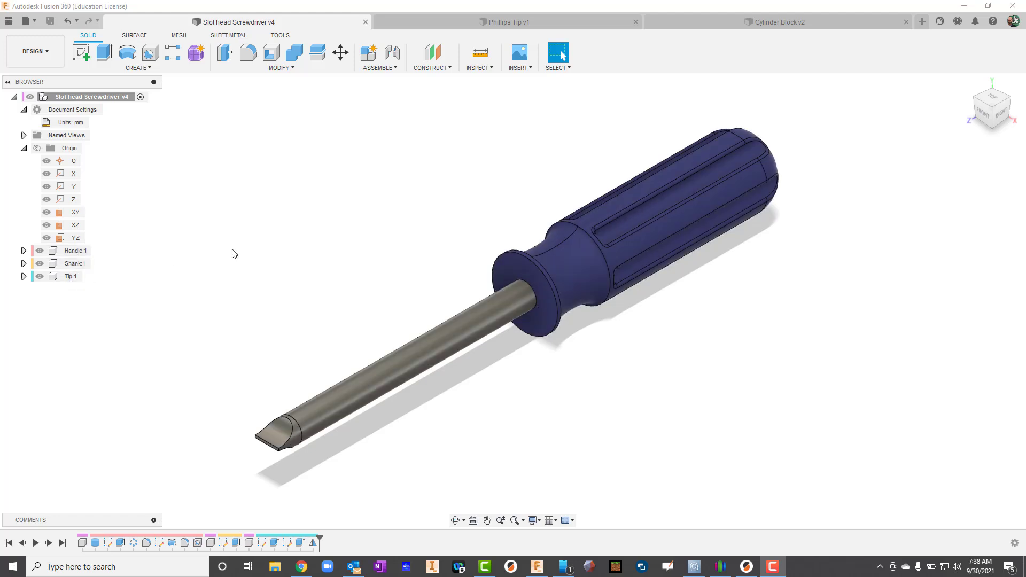
{"action": "mouse_move", "coordinate": [25, 19]}
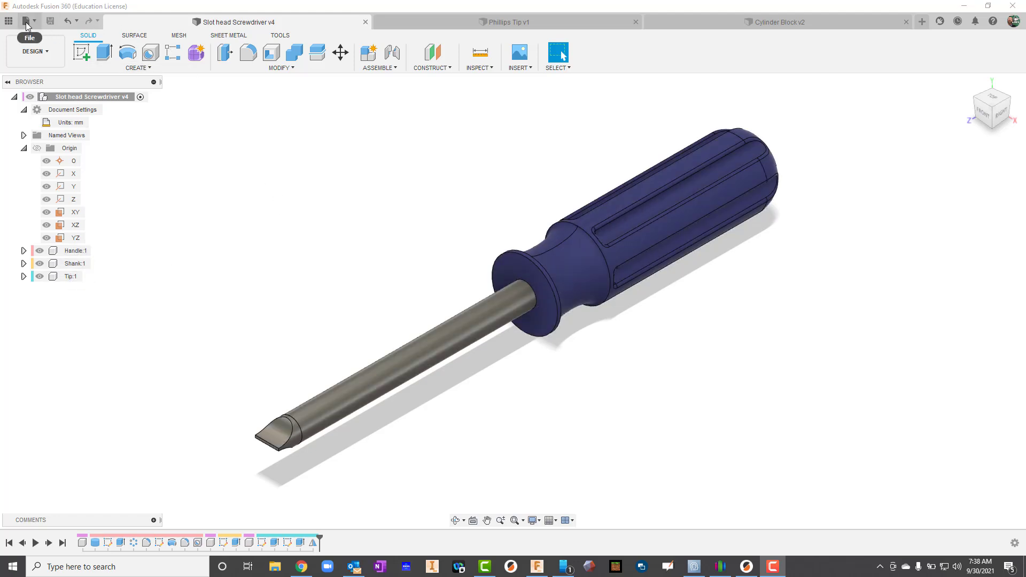
- Start a new blank design and save it as 'Screwdriver 2'
{"action": "left_click", "coordinate": [27, 21]}
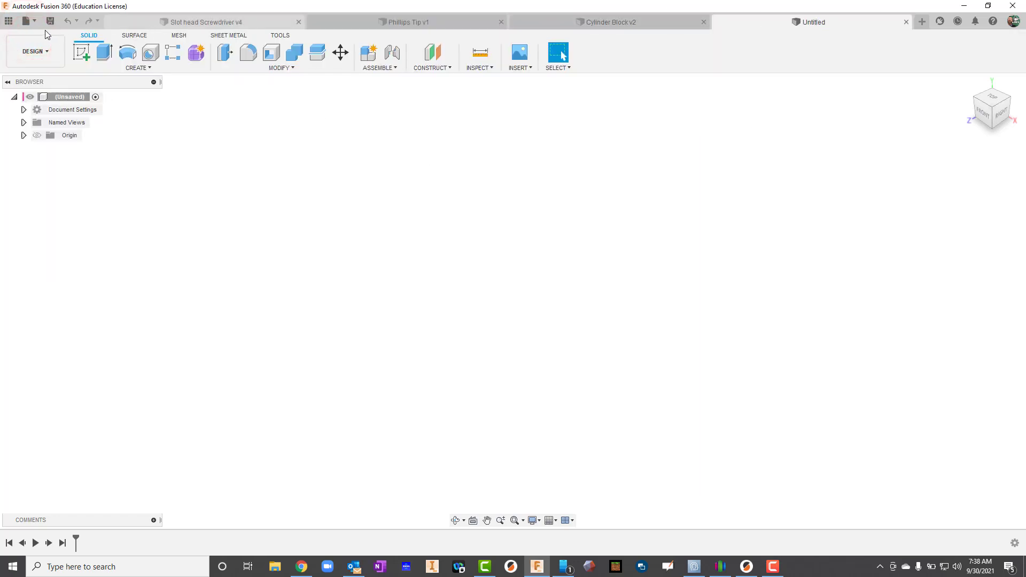
{"action": "left_click", "coordinate": [50, 20]}
{"action": "type", "text": "Screwdriver 2"}
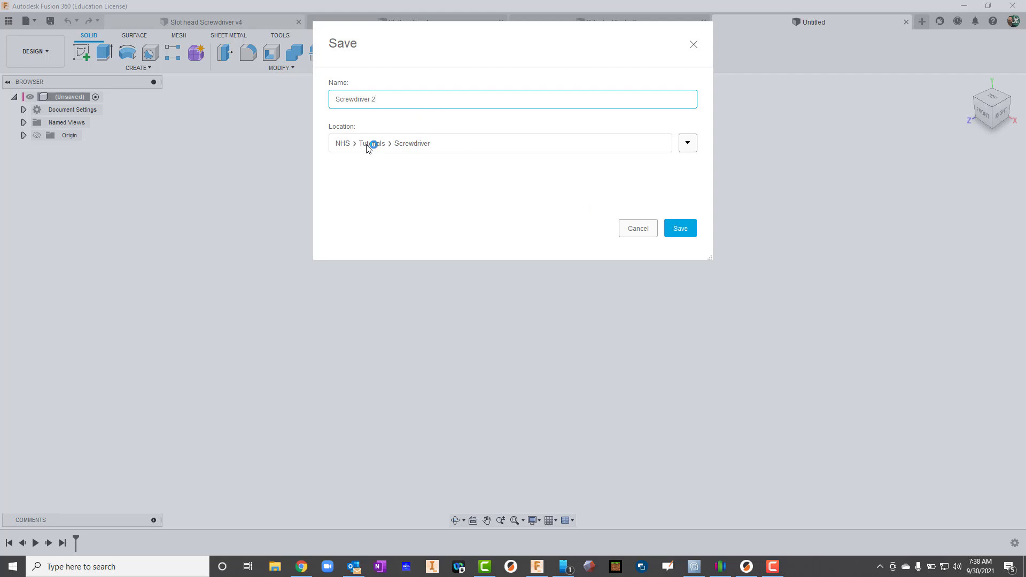
{"action": "left_click", "coordinate": [680, 228]}
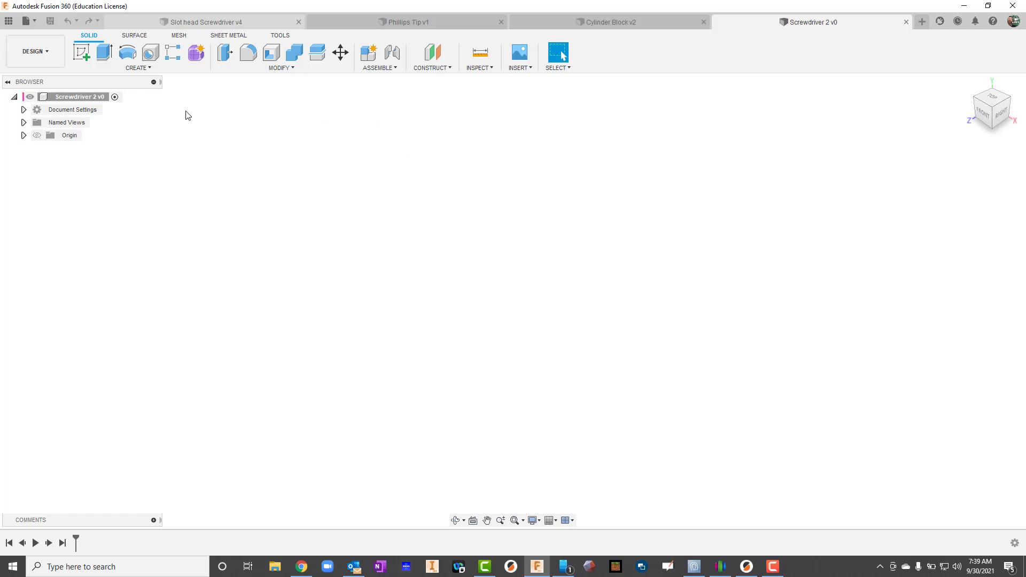
- Set the document units to millimetres in Document Settings
{"action": "left_click", "coordinate": [23, 109]}
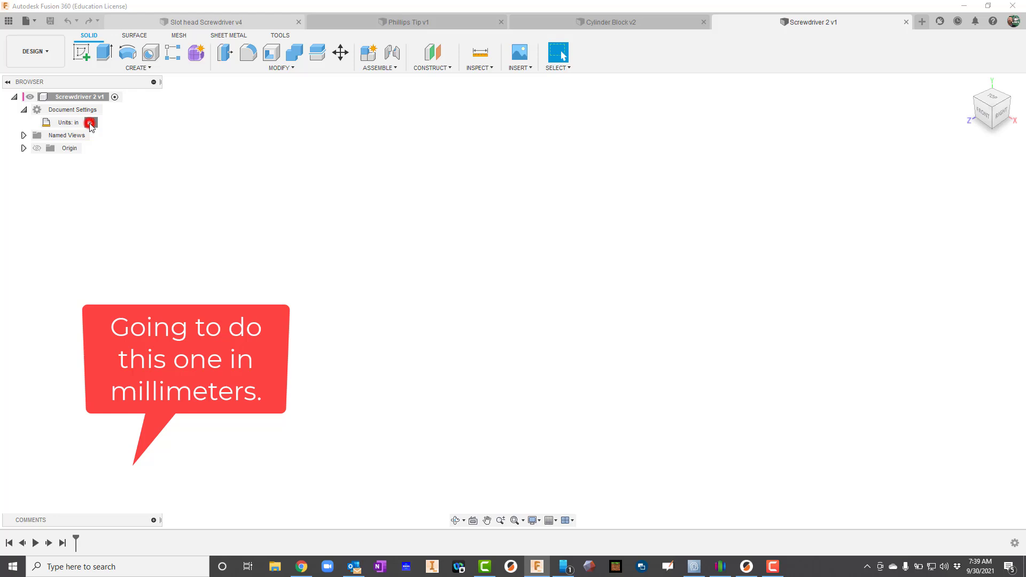
{"action": "left_click", "coordinate": [991, 160]}
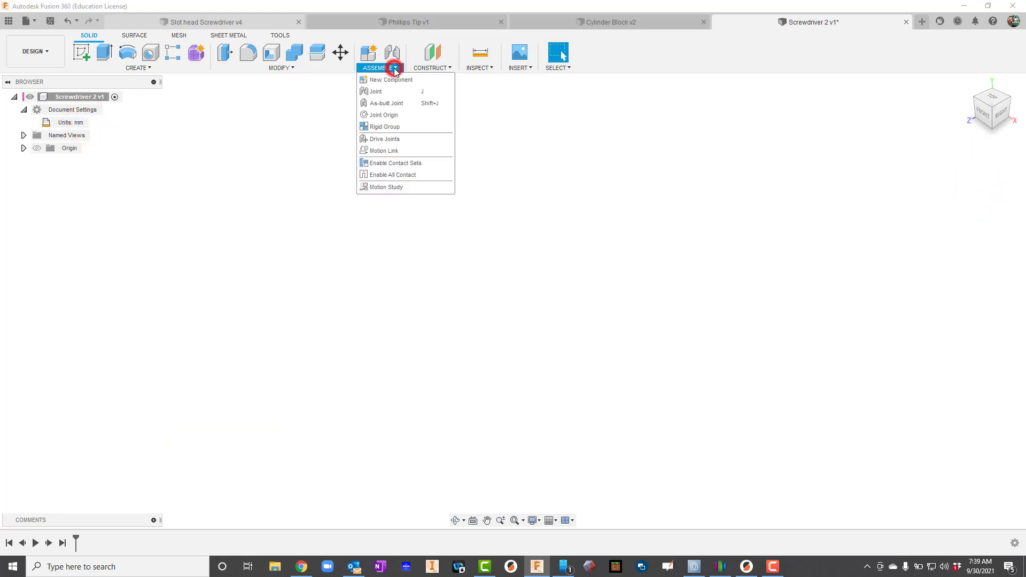
- Create a new component named Handle
{"action": "left_click", "coordinate": [386, 79]}
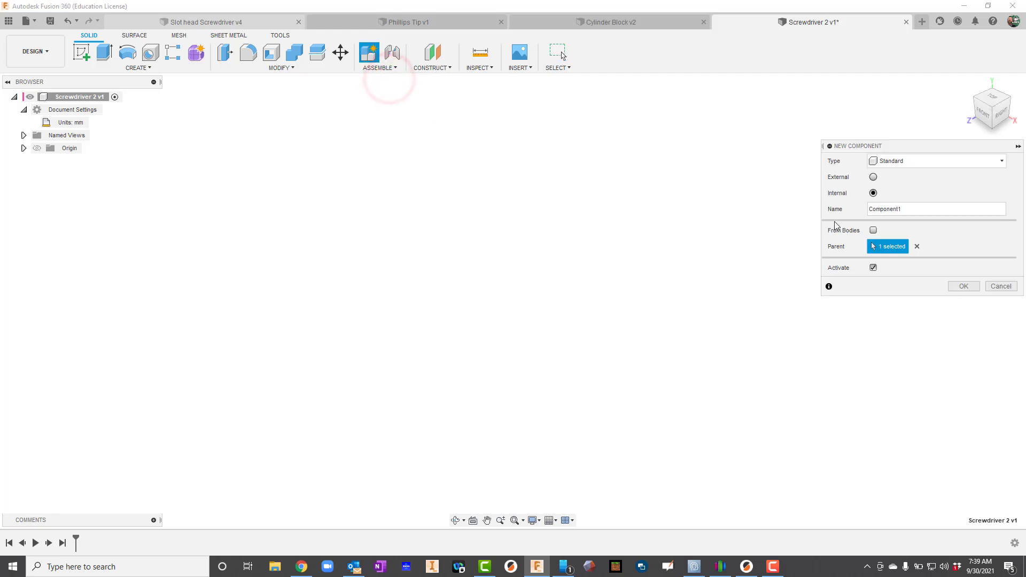
{"action": "left_click", "coordinate": [910, 210]}
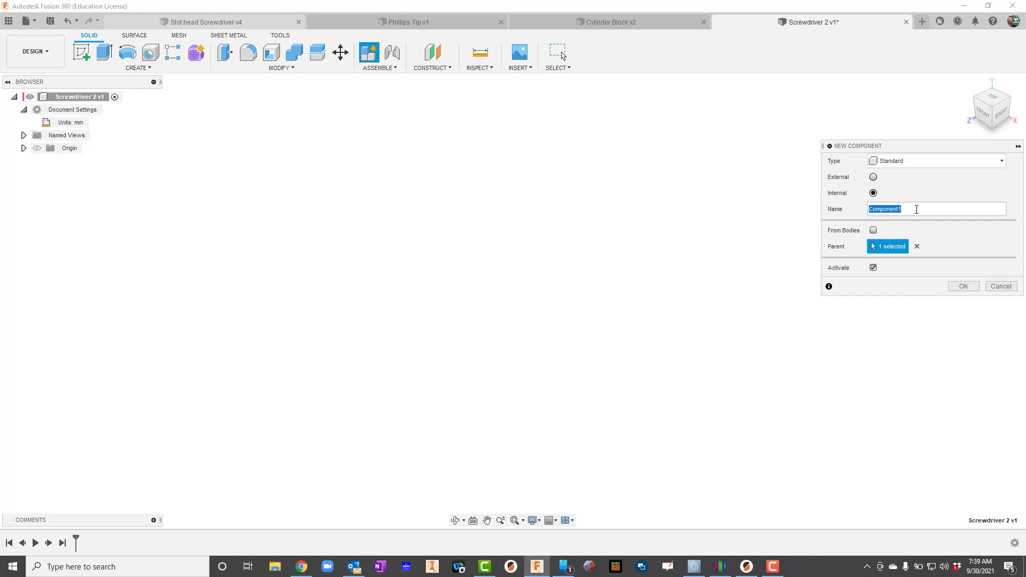
{"action": "left_click", "coordinate": [964, 287]}
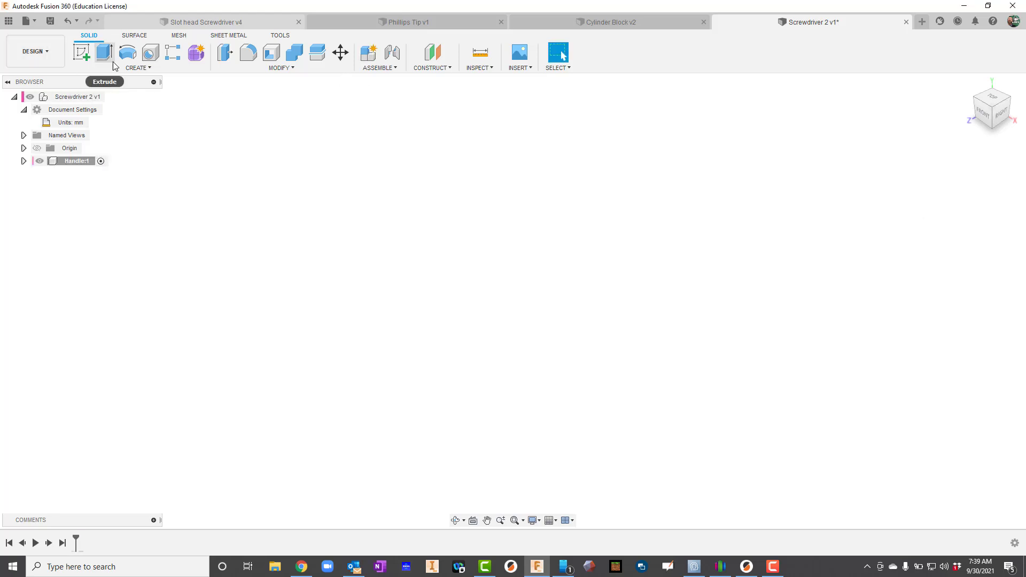
- Create a solid cylinder 28 mm in diameter and 100 mm long for the handle
{"action": "left_click", "coordinate": [138, 68]}
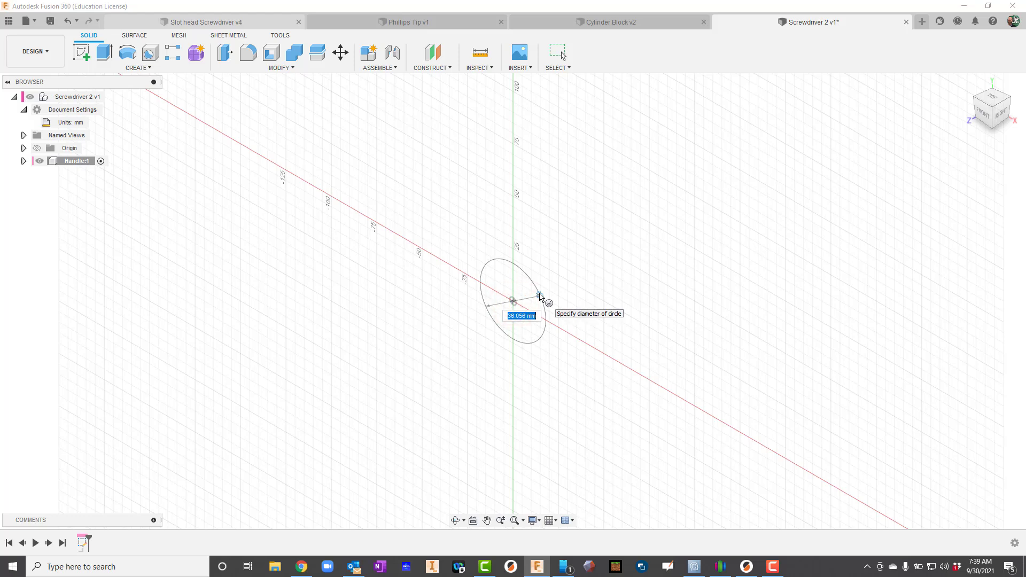
{"action": "type", "text": "28"}
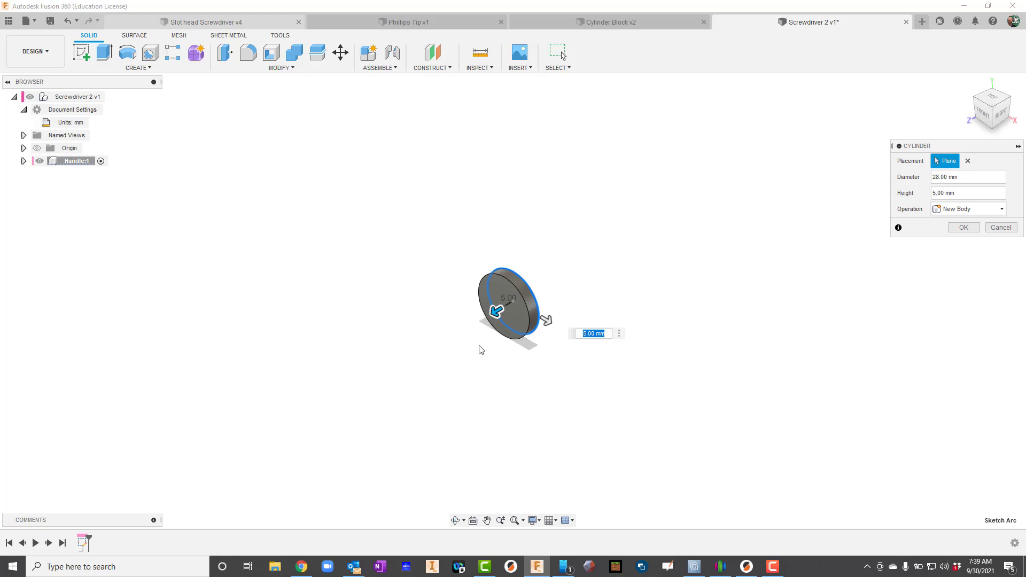
{"action": "type", "text": "100"}
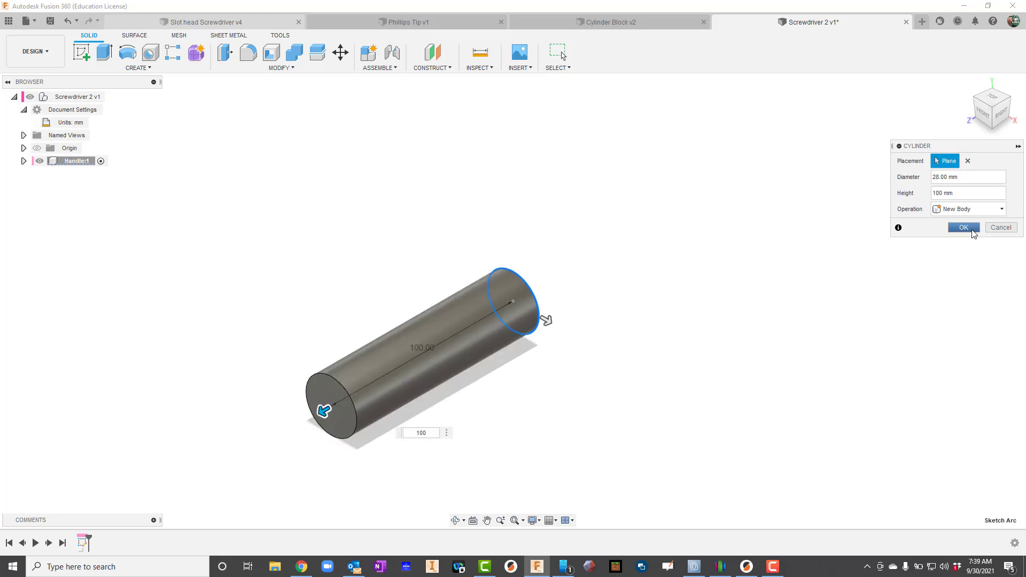
{"action": "left_click", "coordinate": [963, 226]}
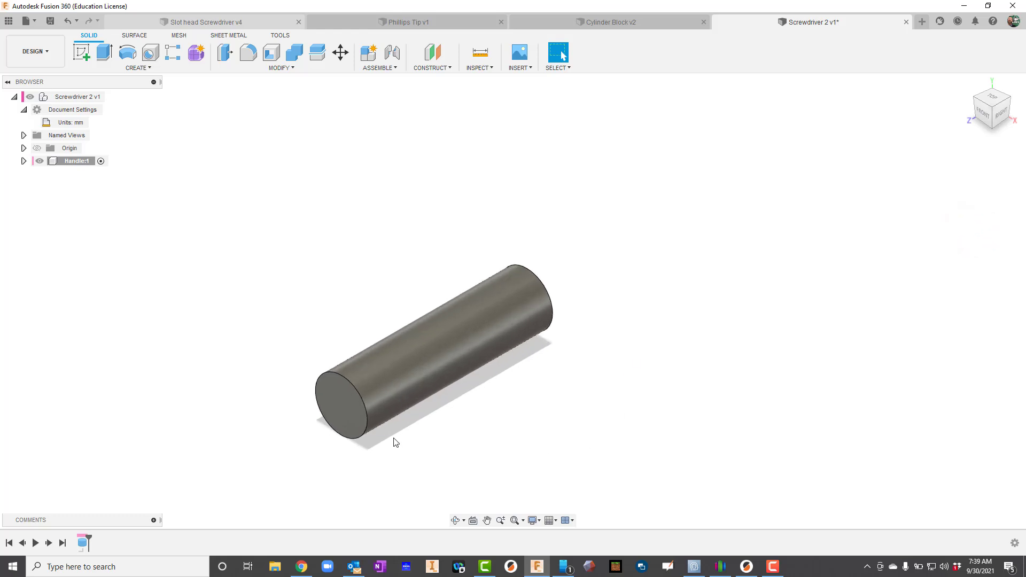
{"action": "mouse_move", "coordinate": [241, 126]}
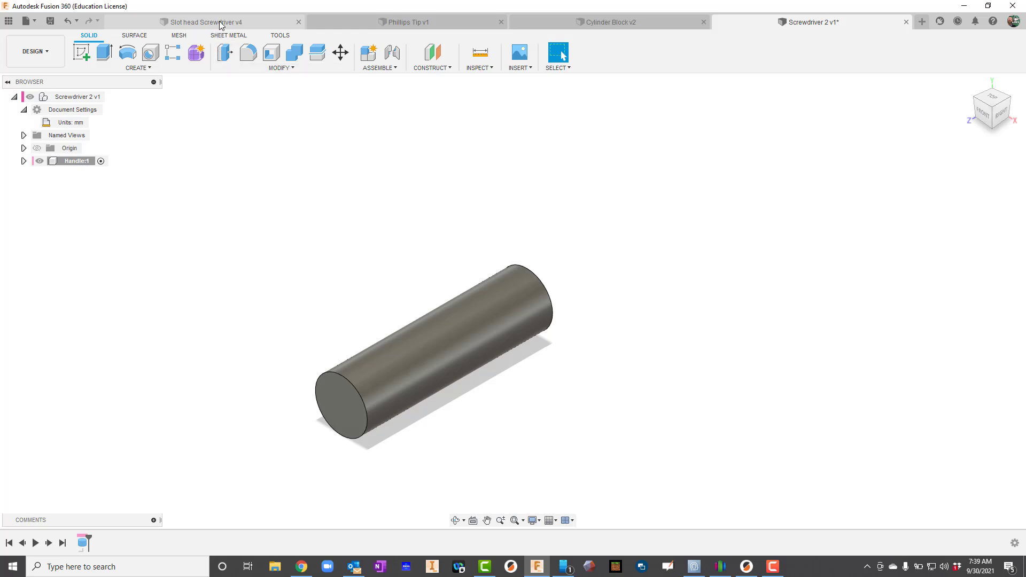
{"action": "left_click", "coordinate": [214, 21]}
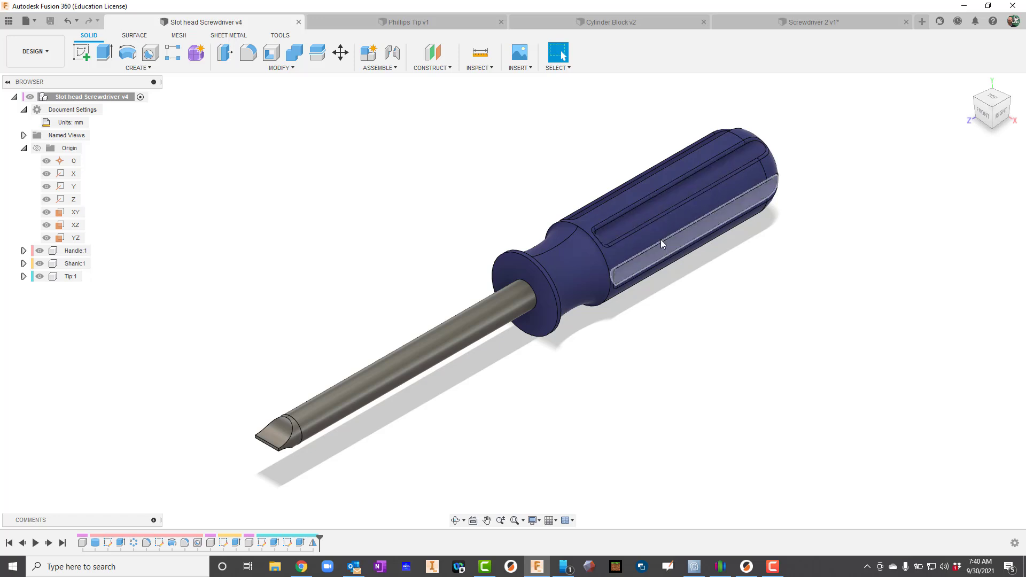
{"action": "left_click", "coordinate": [813, 21]}
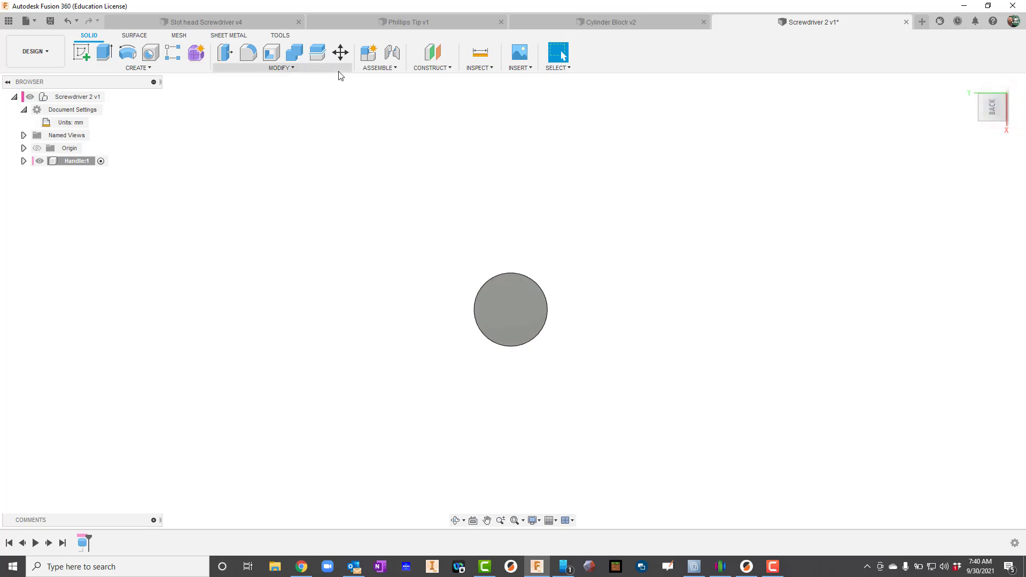
- Sketch a small centre-diameter circle on the rim of the handle's end face and finish the sketch
{"action": "left_click", "coordinate": [87, 55]}
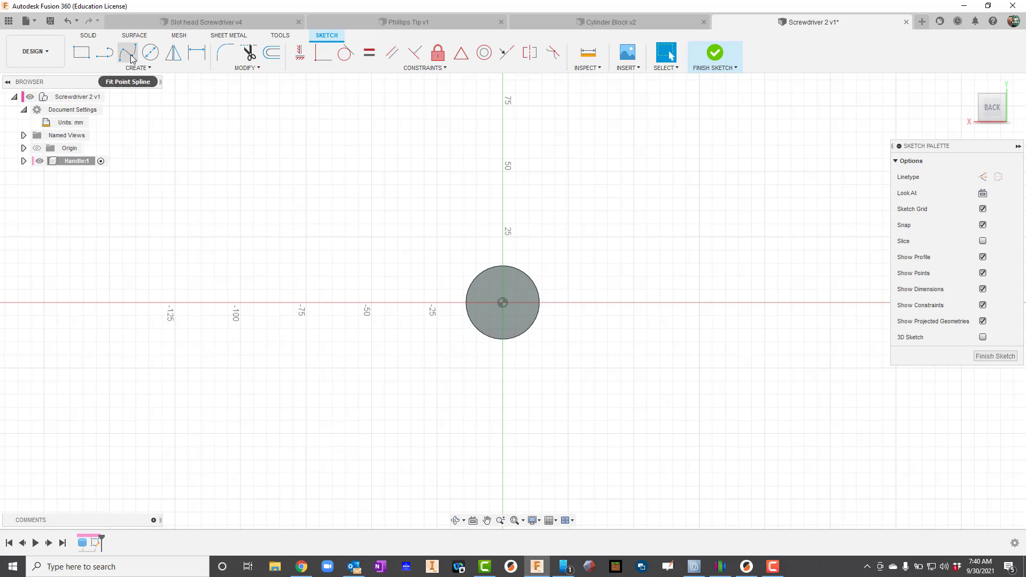
{"action": "left_click", "coordinate": [152, 52]}
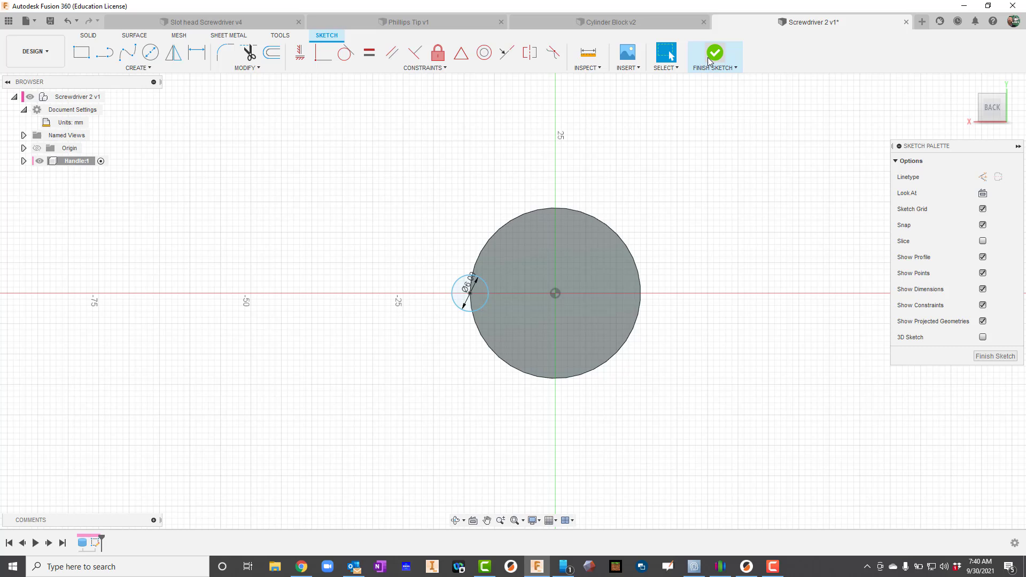
{"action": "left_click", "coordinate": [714, 52]}
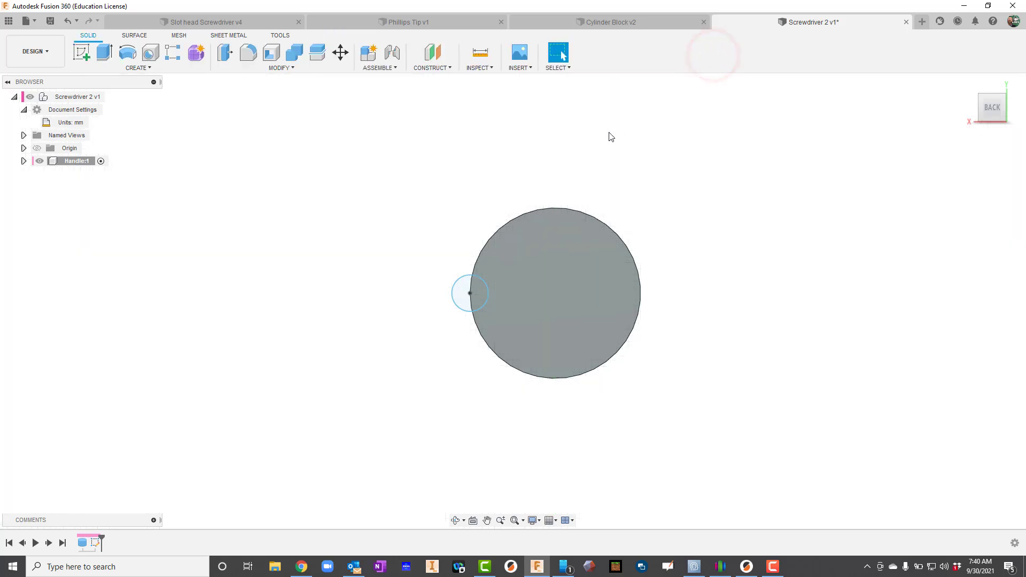
- Extrude the small circle as a 75 mm cut into the handle, forming a groove
{"action": "left_click", "coordinate": [102, 54]}
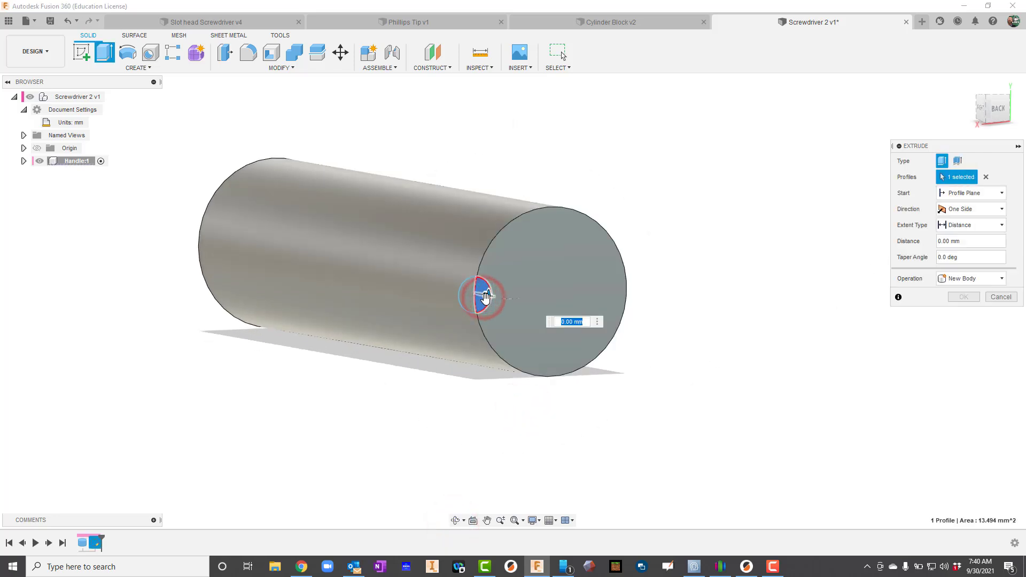
{"action": "left_click_drag", "start_coordinate": [483, 295], "coordinate": [308, 271]}
{"action": "type", "text": "-75"}
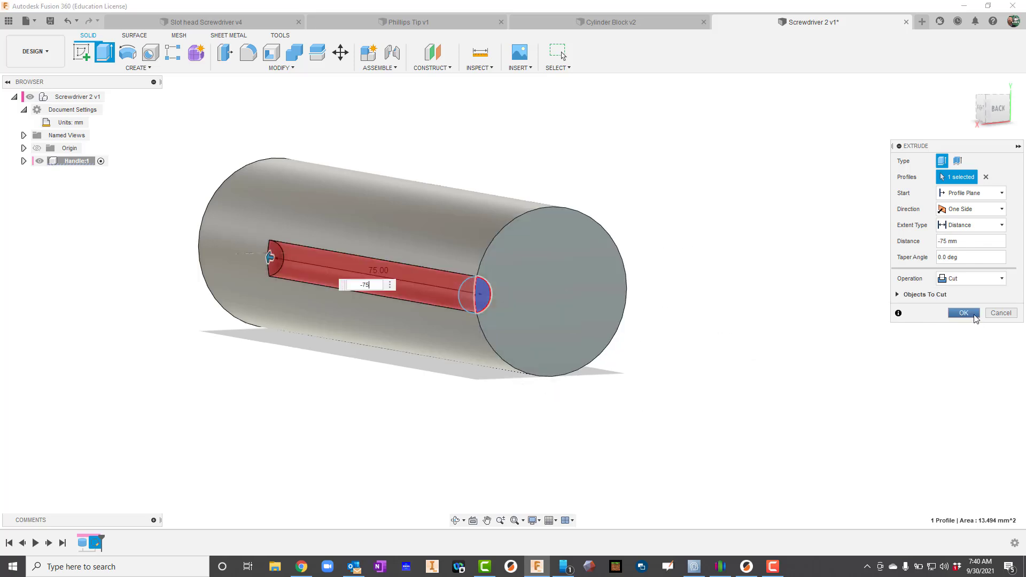
{"action": "left_click", "coordinate": [962, 312]}
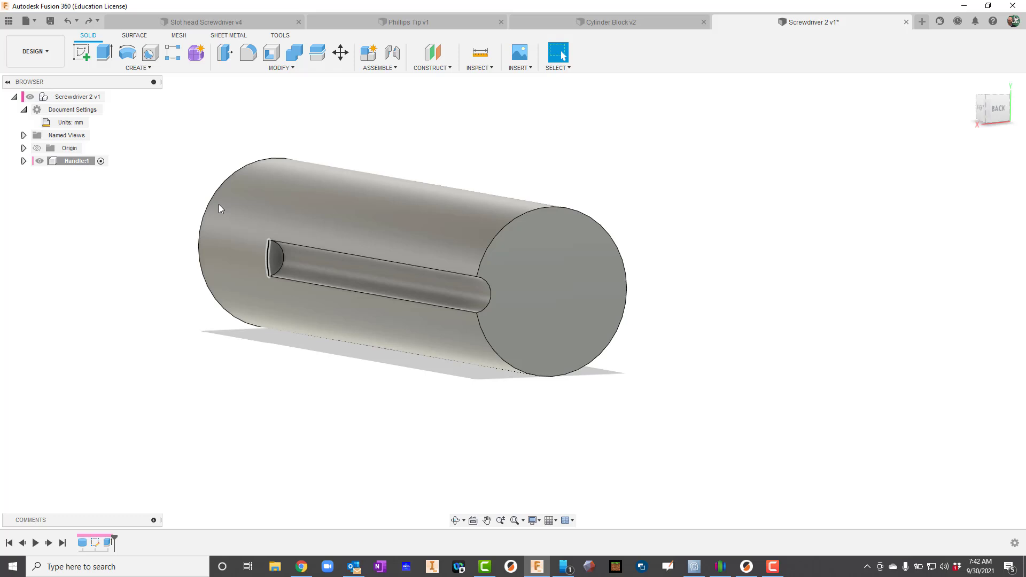
- Circular-pattern the groove six times with full spacing around the handle
{"action": "left_click", "coordinate": [138, 68]}
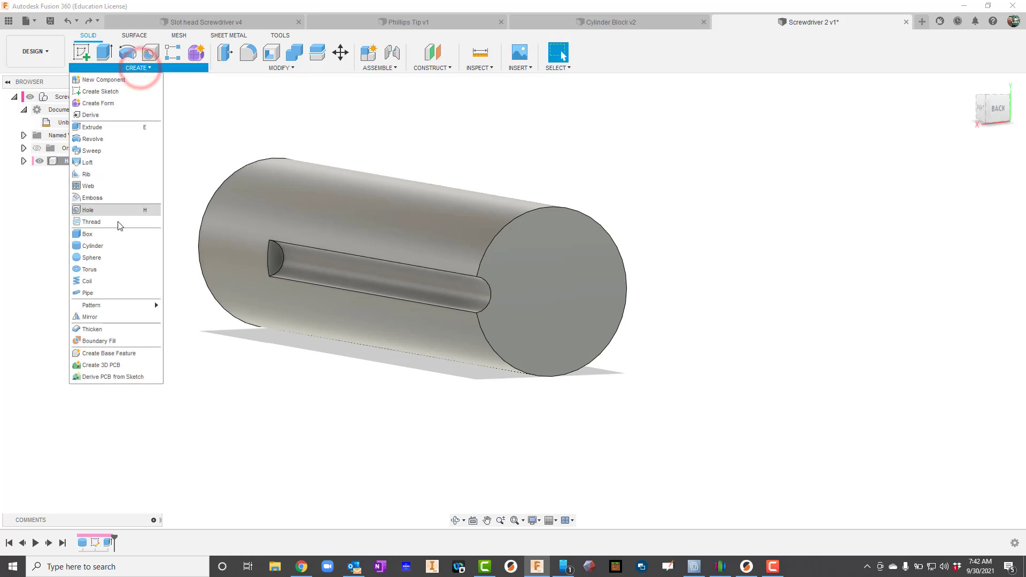
{"action": "mouse_move", "coordinate": [90, 306]}
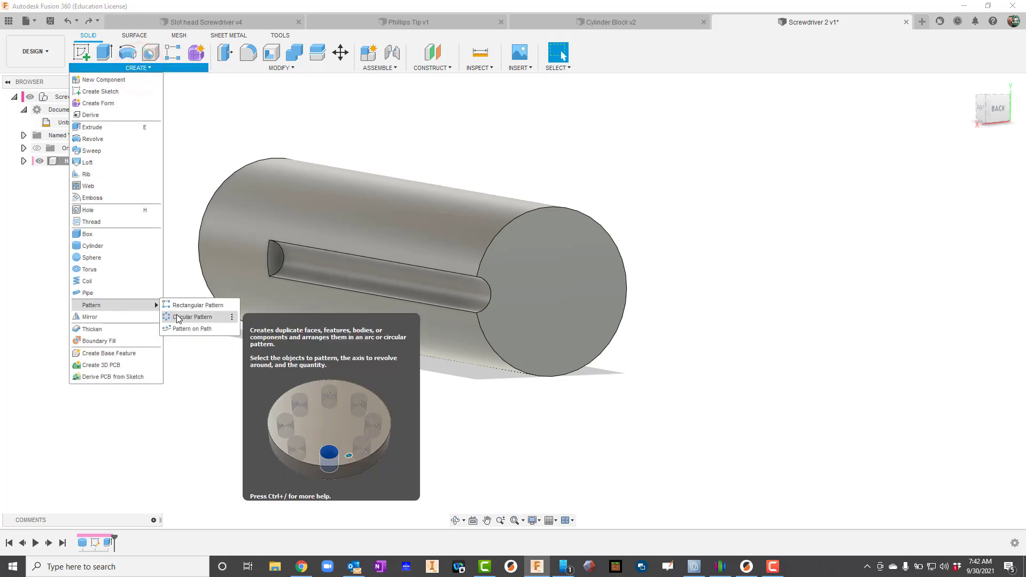
{"action": "left_click", "coordinate": [193, 316]}
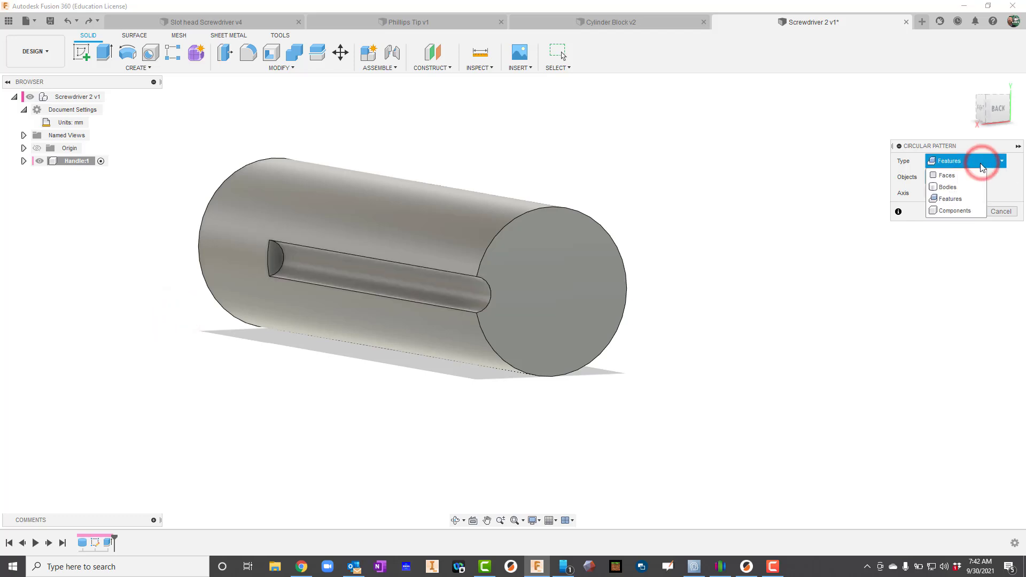
{"action": "left_click", "coordinate": [953, 199]}
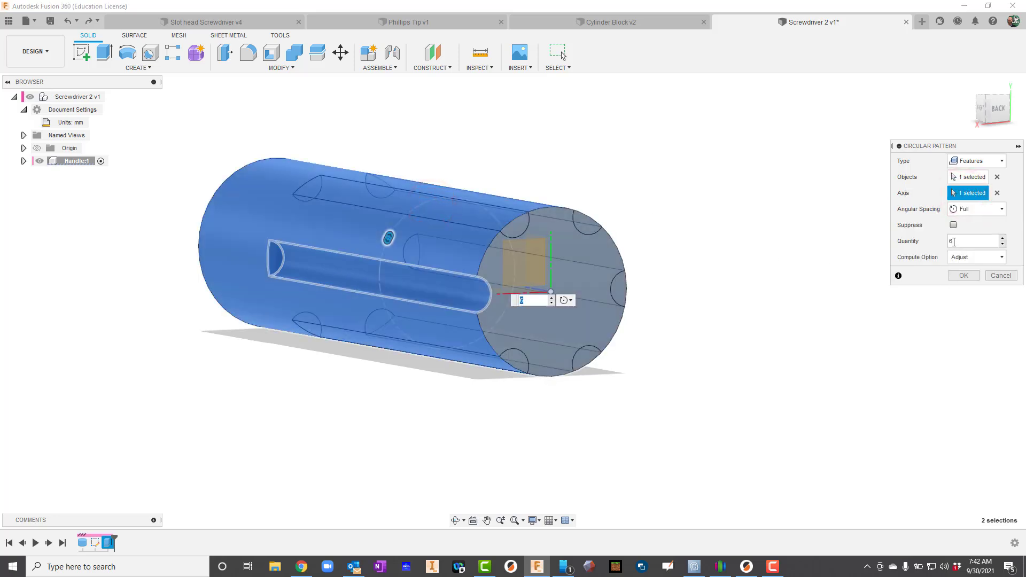
{"action": "left_click", "coordinate": [963, 276]}
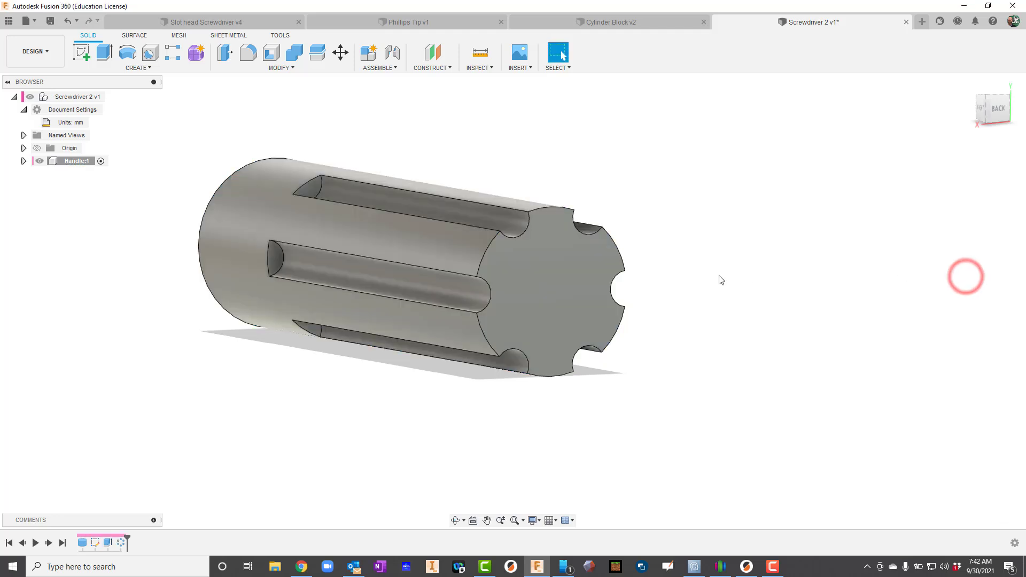
{"action": "mouse_move", "coordinate": [3, 221]}
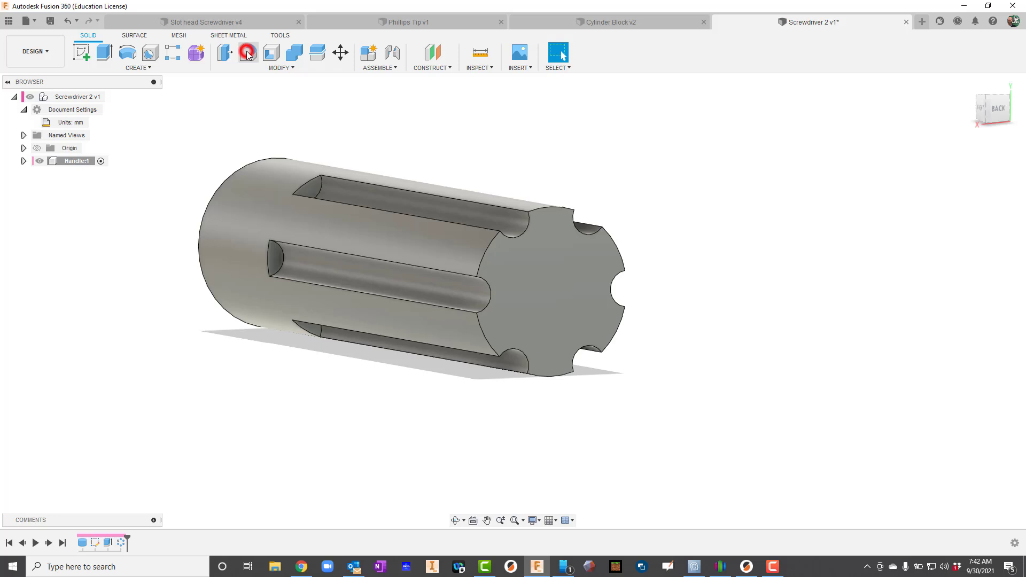
- Fillet the six edges around the handle's grooved end face at 10 mm
{"action": "left_click", "coordinate": [248, 53]}
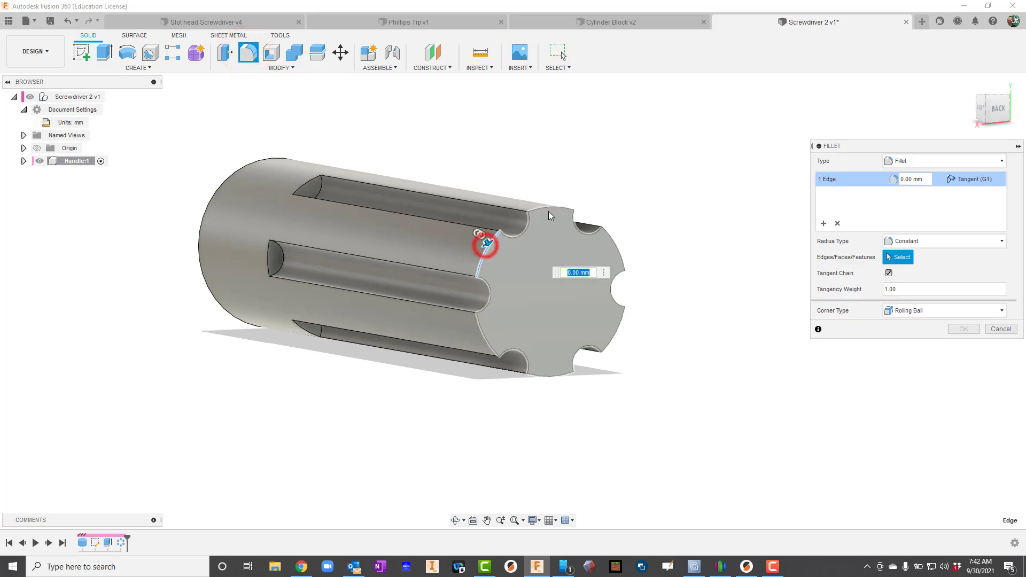
{"action": "left_click", "coordinate": [615, 243]}
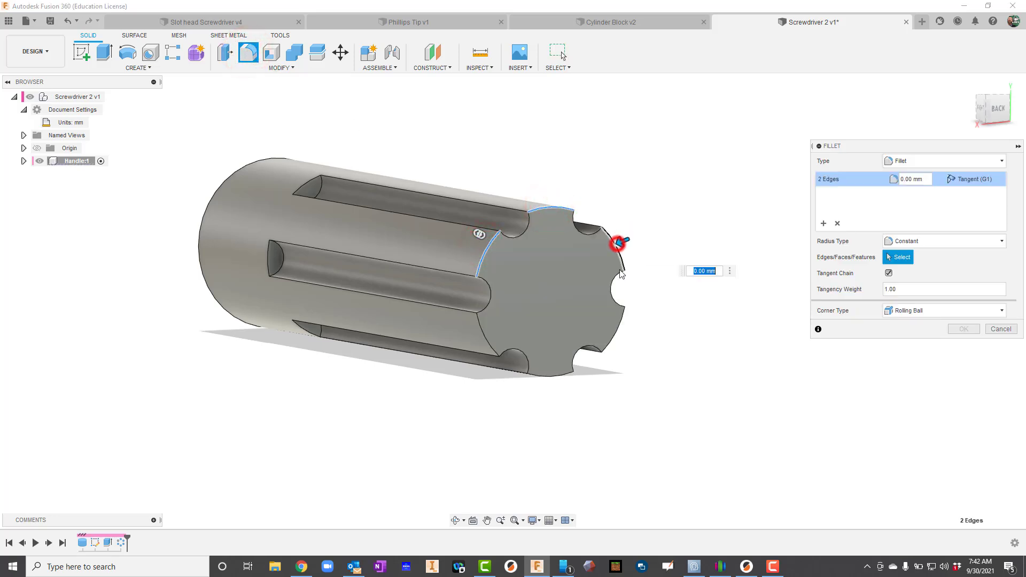
{"action": "left_click", "coordinate": [556, 374]}
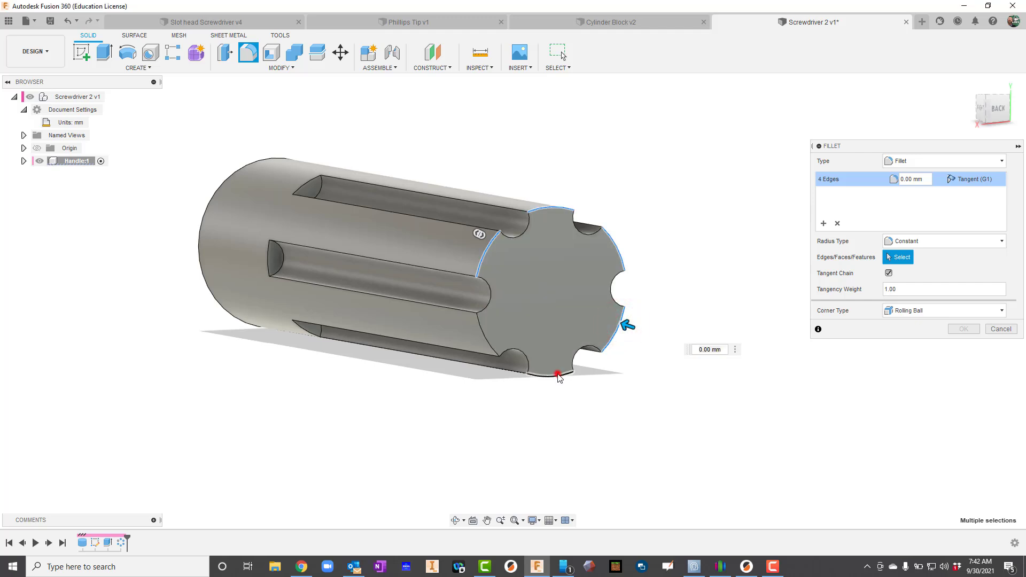
{"action": "left_click", "coordinate": [485, 345]}
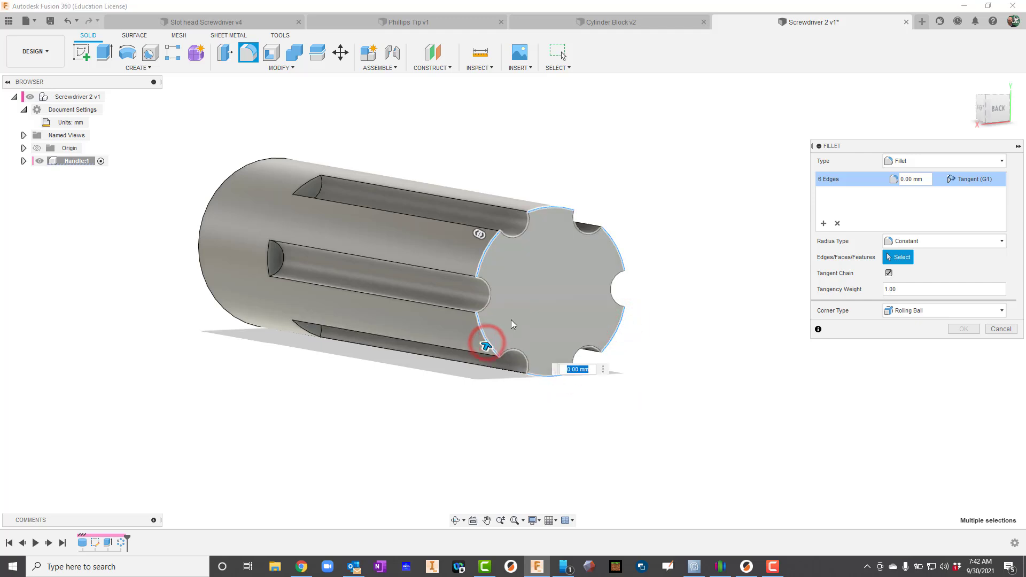
{"action": "type", "text": "10"}
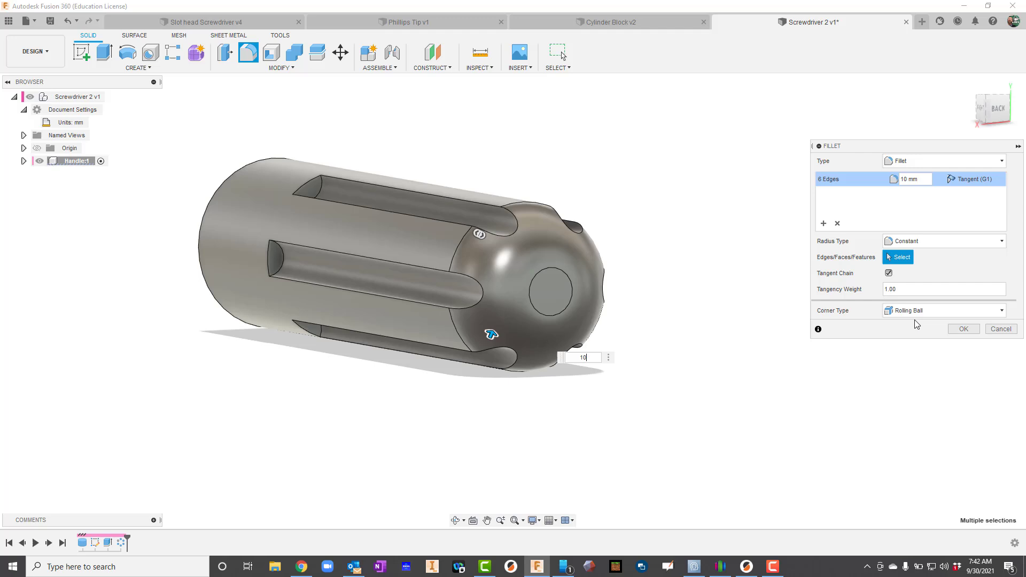
{"action": "left_click", "coordinate": [964, 329]}
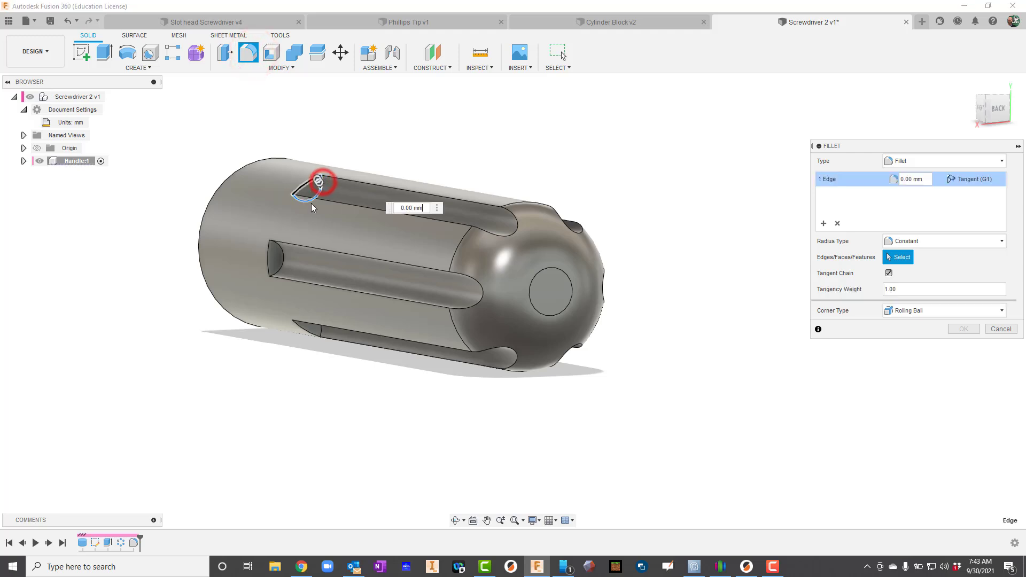
- Fillet the groove end edges, then view the Slot head Screwdriver v4 reference model
{"action": "left_click", "coordinate": [280, 258]}
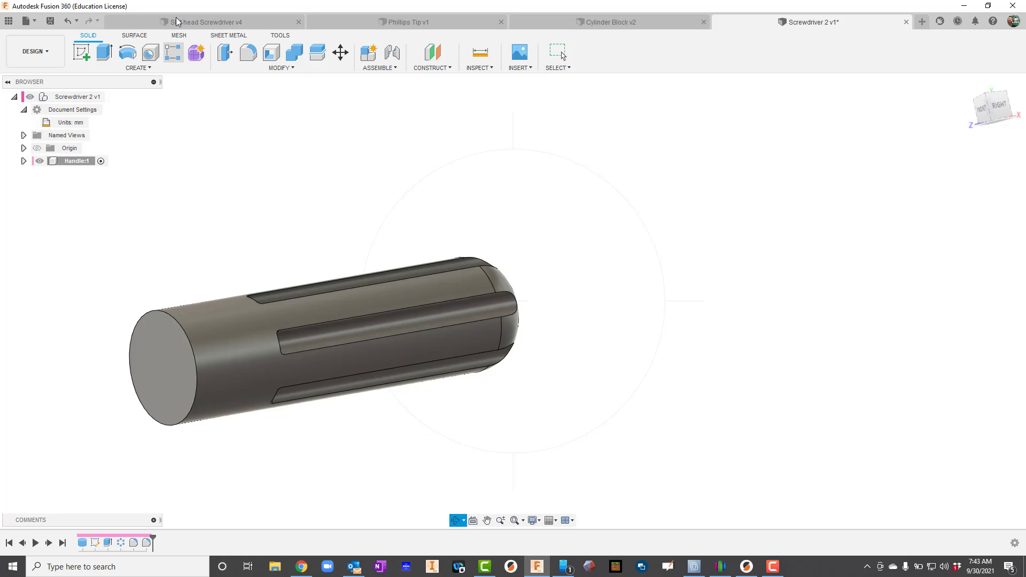
{"action": "left_click", "coordinate": [214, 21]}
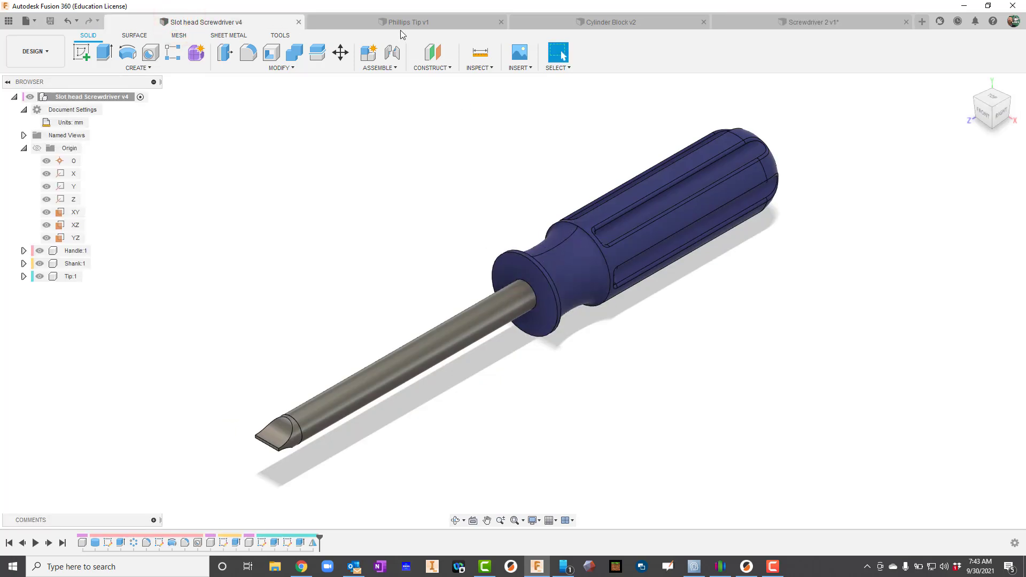
- Return to Screwdriver 2, expand the Origin and bring up actions for the YZ plane
{"action": "left_click", "coordinate": [809, 22]}
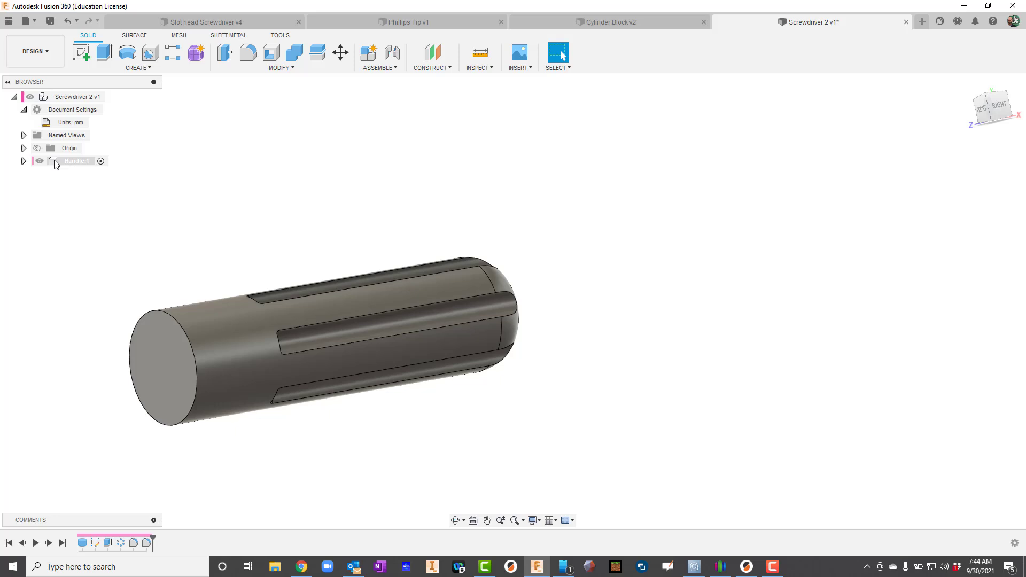
{"action": "left_click", "coordinate": [24, 147]}
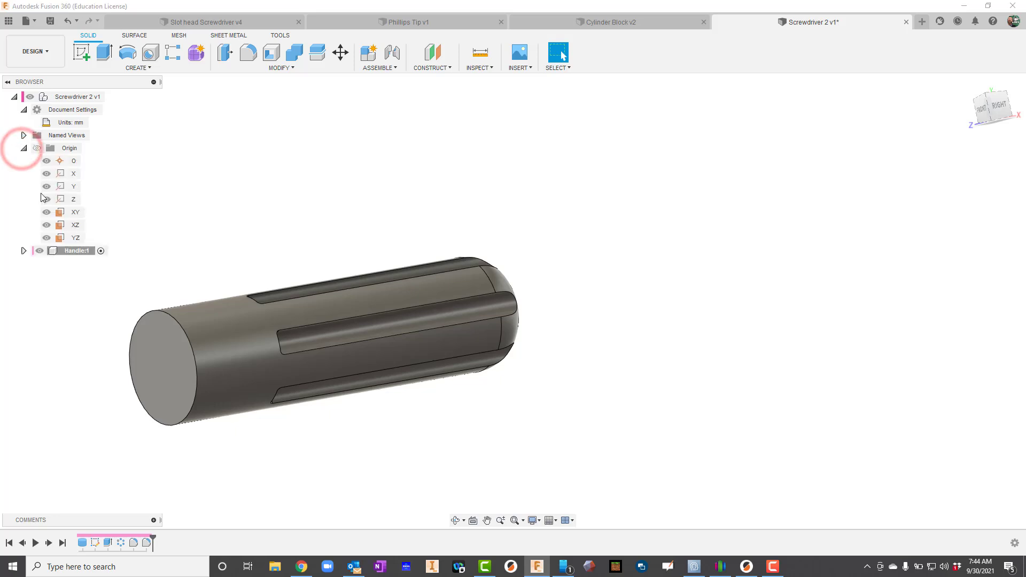
{"action": "left_click", "coordinate": [72, 211]}
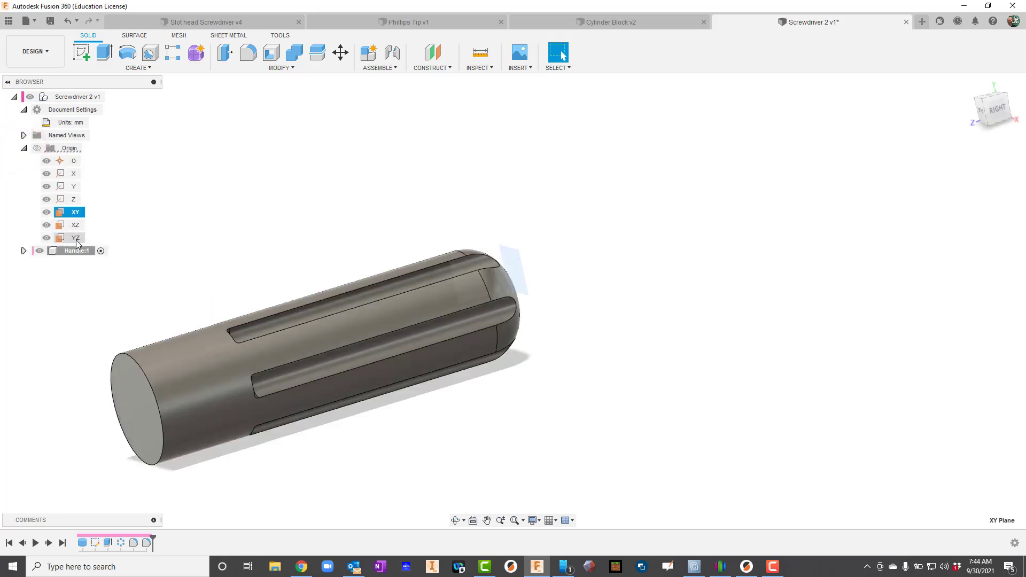
{"action": "left_click", "coordinate": [75, 238]}
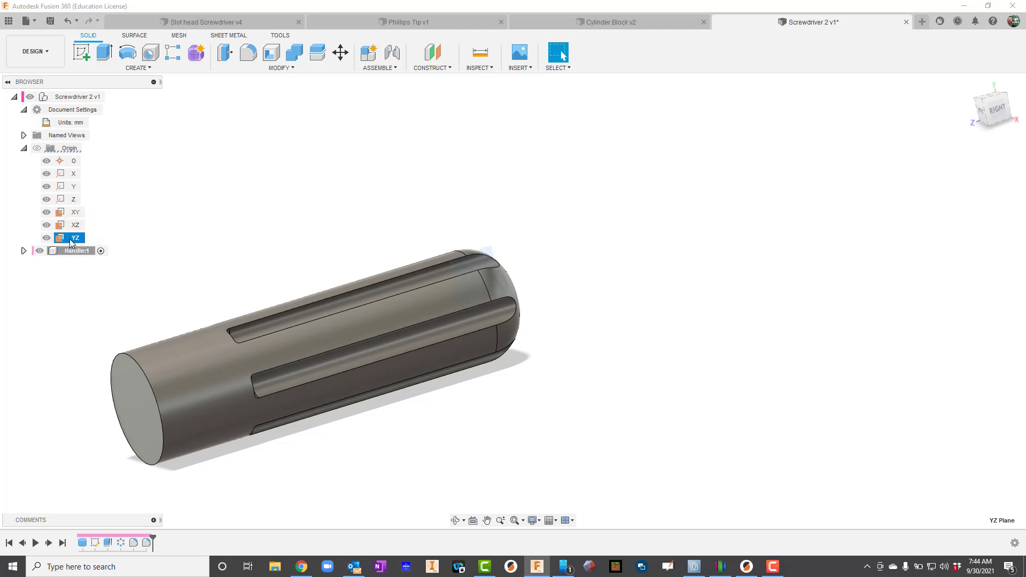
{"action": "right_click", "coordinate": [75, 238]}
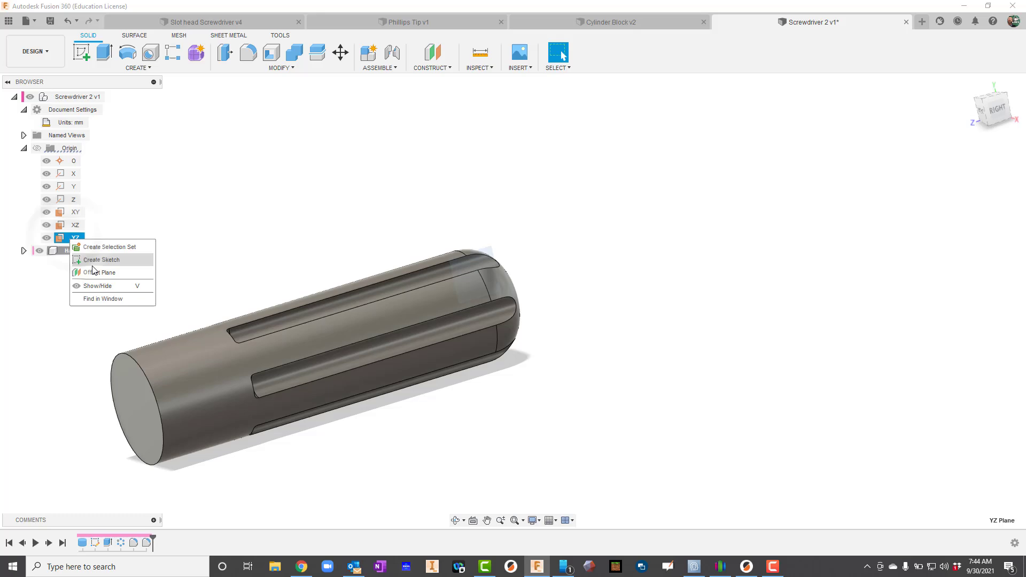
- Sketch a 20 by 6 mm ellipse on the handle's top edge, 12 mm from its end, and finish
{"action": "left_click", "coordinate": [101, 260]}
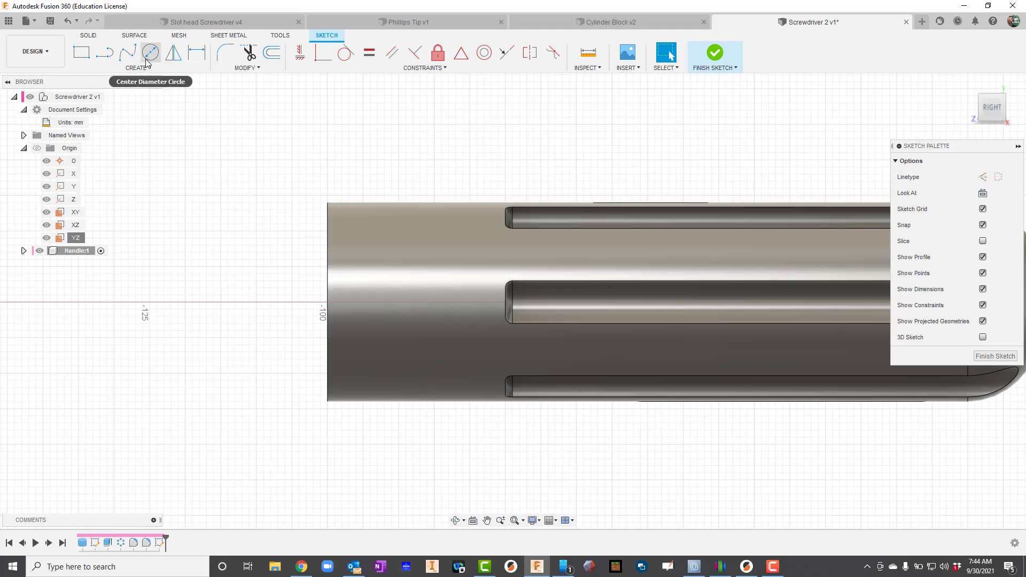
{"action": "left_click", "coordinate": [138, 67]}
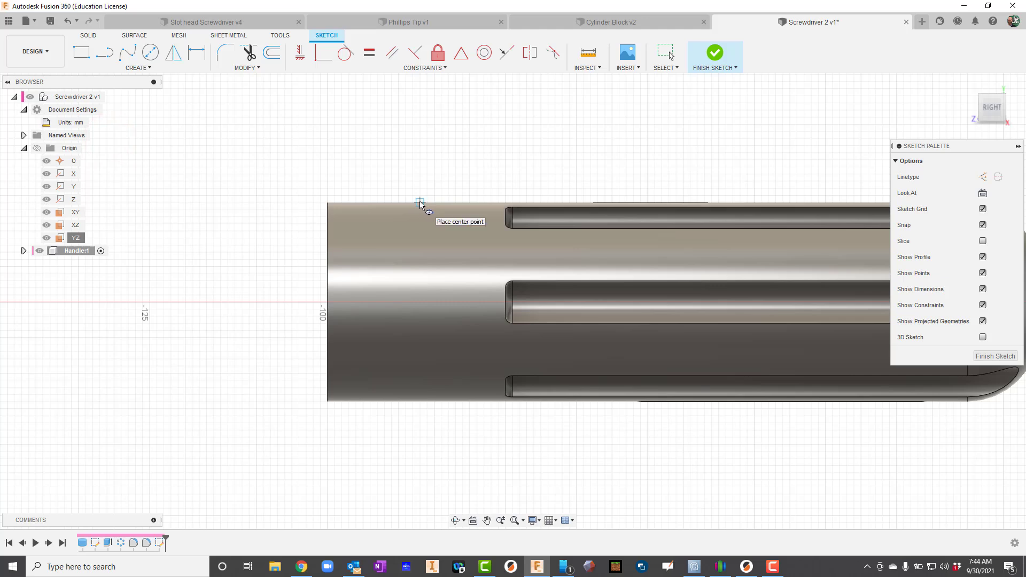
{"action": "left_click", "coordinate": [420, 203]}
{"action": "type", "text": "20"}
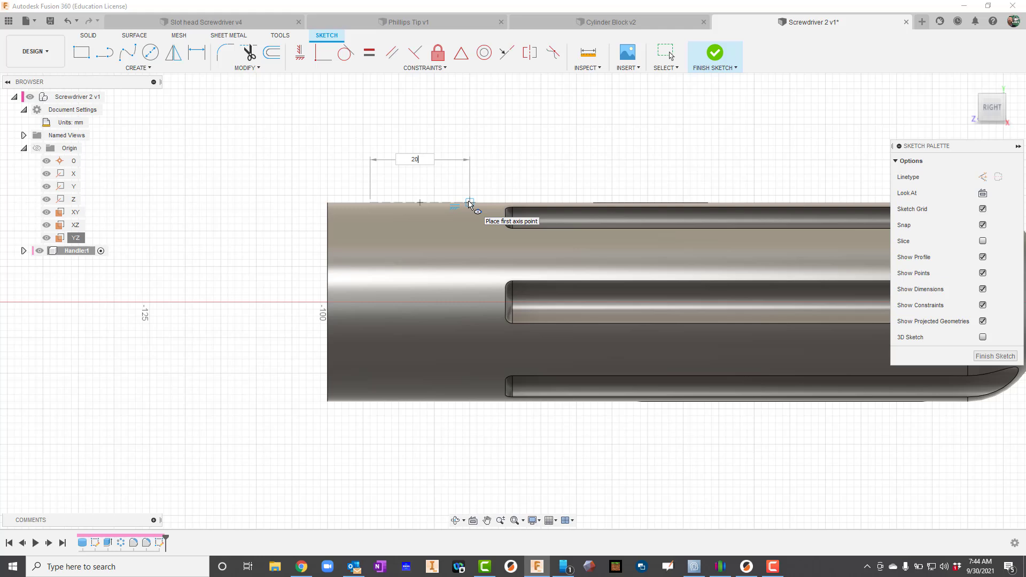
{"action": "left_click", "coordinate": [468, 201]}
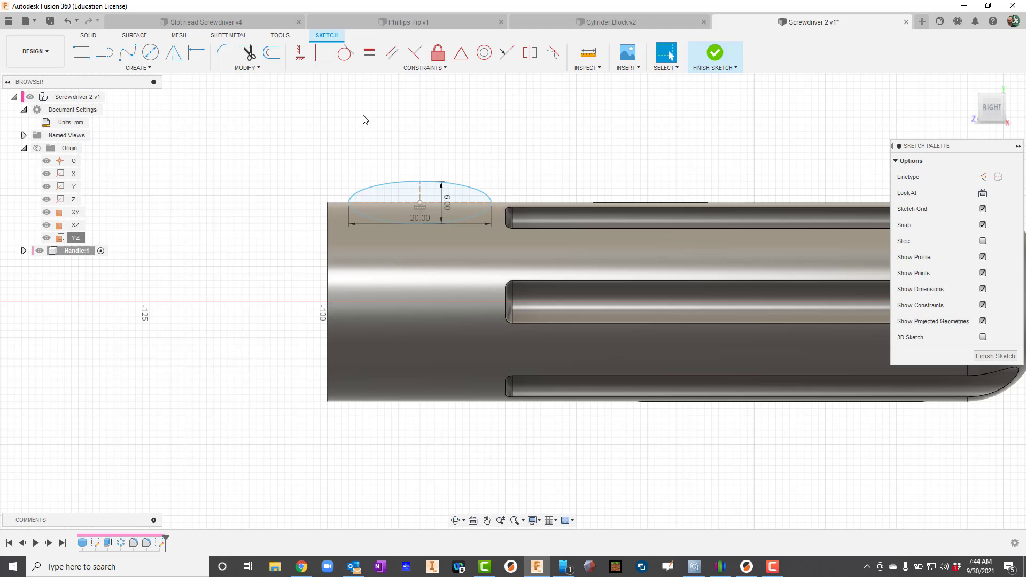
{"action": "left_click", "coordinate": [271, 53]}
{"action": "type", "text": "12"}
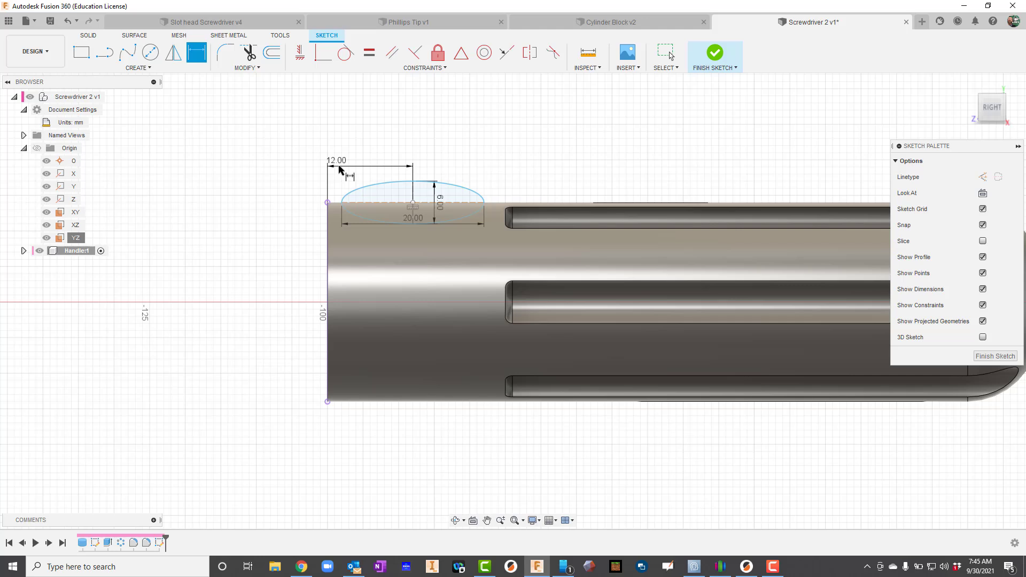
{"action": "mouse_move", "coordinate": [720, 61]}
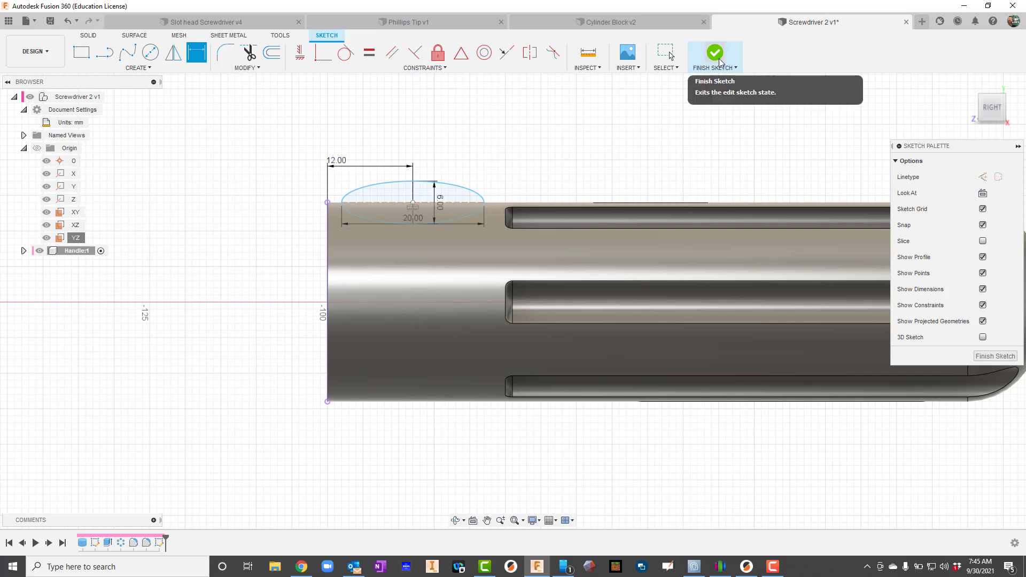
{"action": "left_click", "coordinate": [713, 51]}
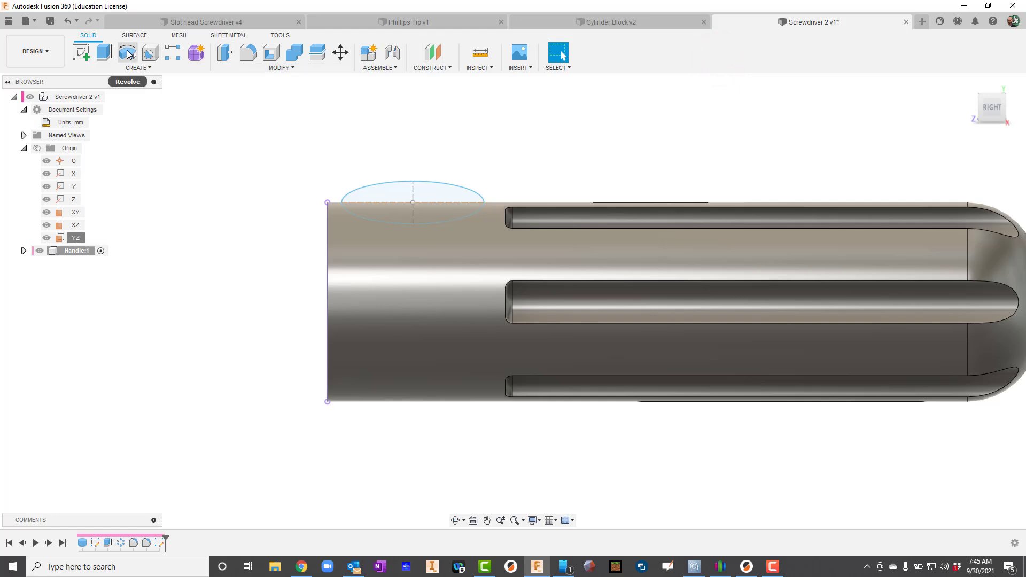
- Revolve the half-ellipse profile 360° about the handle axis as a cut, forming the neck
{"action": "left_click", "coordinate": [126, 55]}
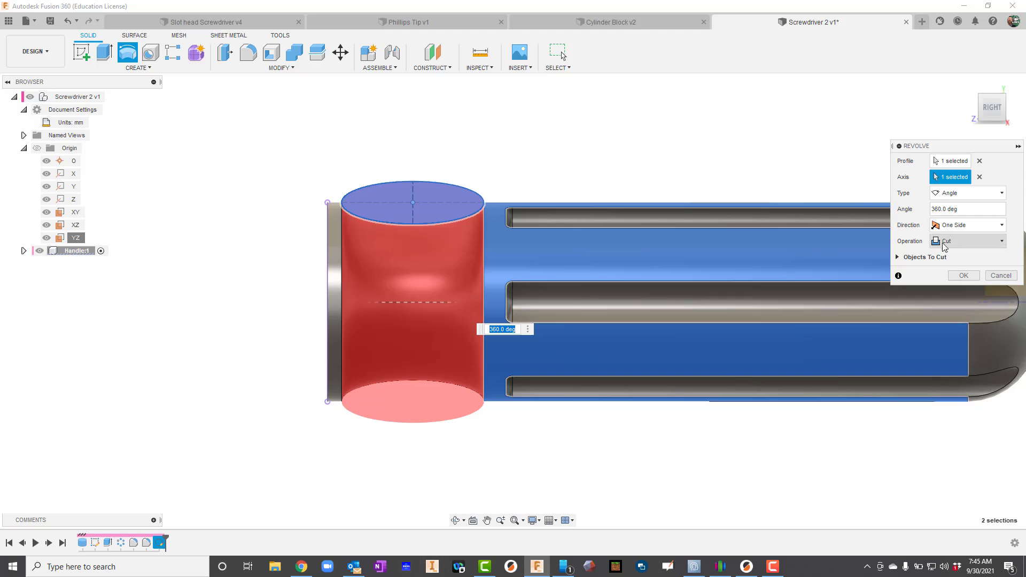
{"action": "mouse_move", "coordinate": [953, 243]}
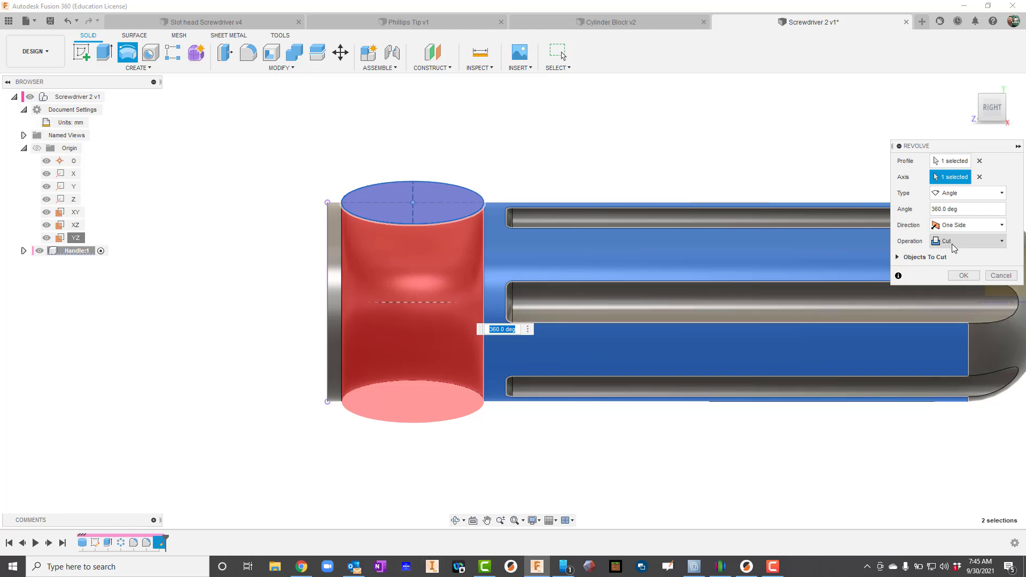
{"action": "left_click", "coordinate": [964, 275]}
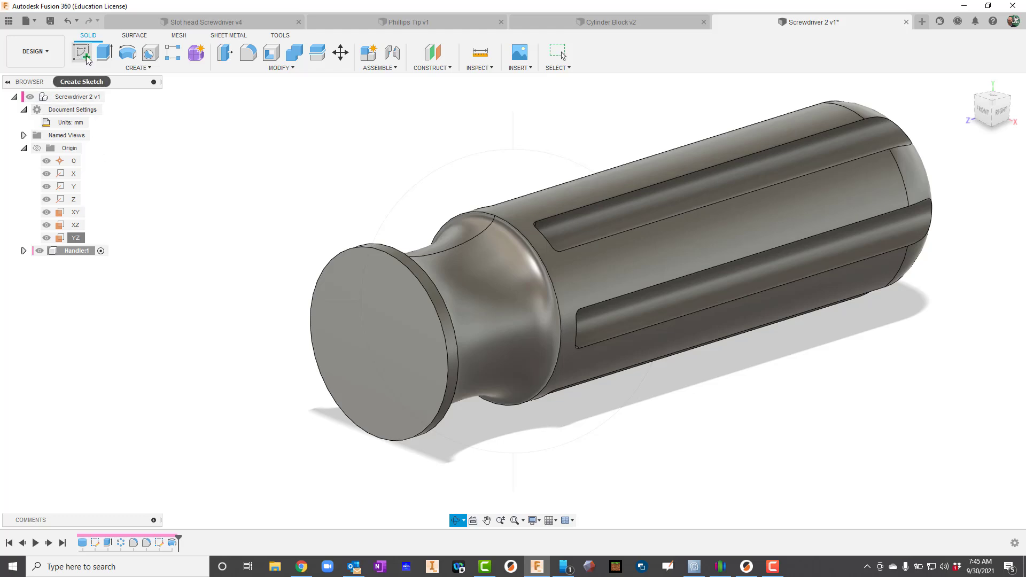
- Bore a 10 mm, 50 mm deep hole with 118° drill point into the handle's end face centre
{"action": "left_click", "coordinate": [148, 53]}
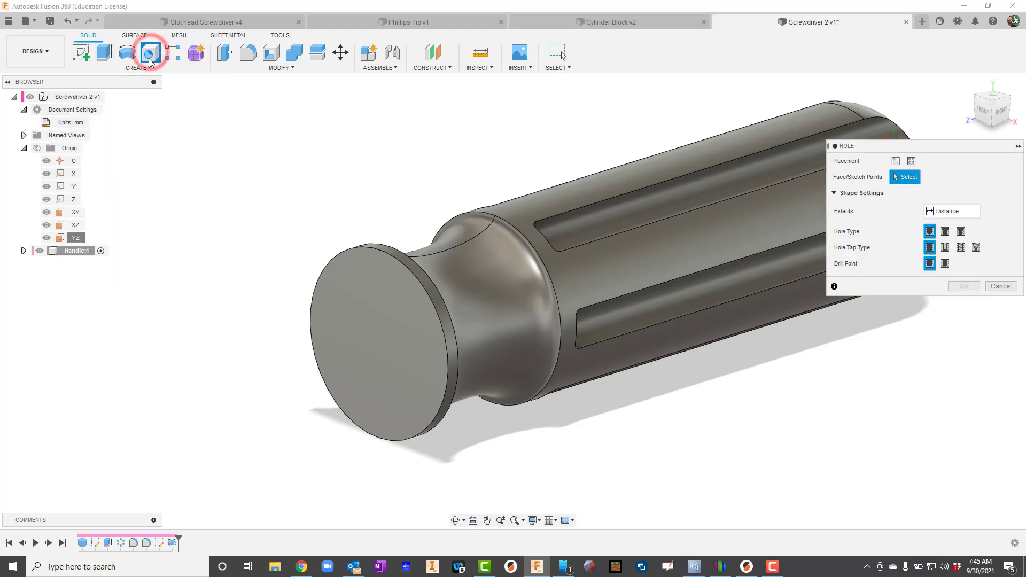
{"action": "left_click", "coordinate": [374, 331]}
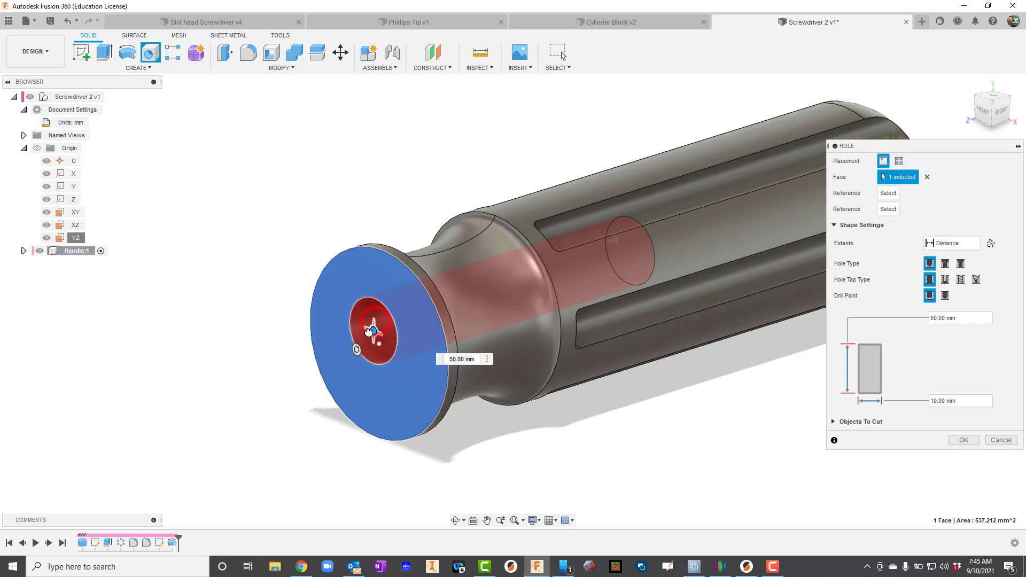
{"action": "left_click_drag", "start_coordinate": [370, 330], "coordinate": [381, 313]}
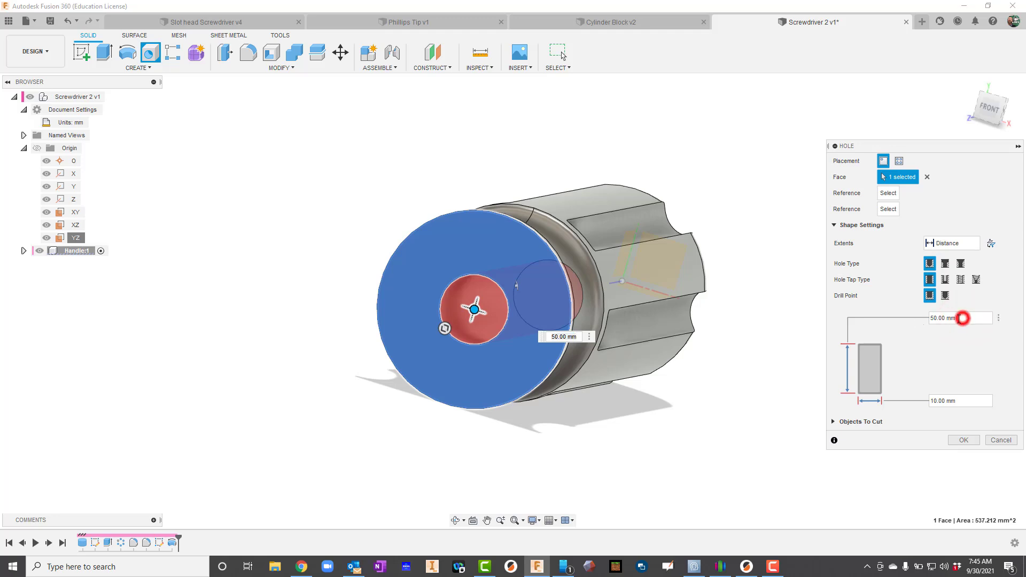
{"action": "left_click", "coordinate": [960, 318]}
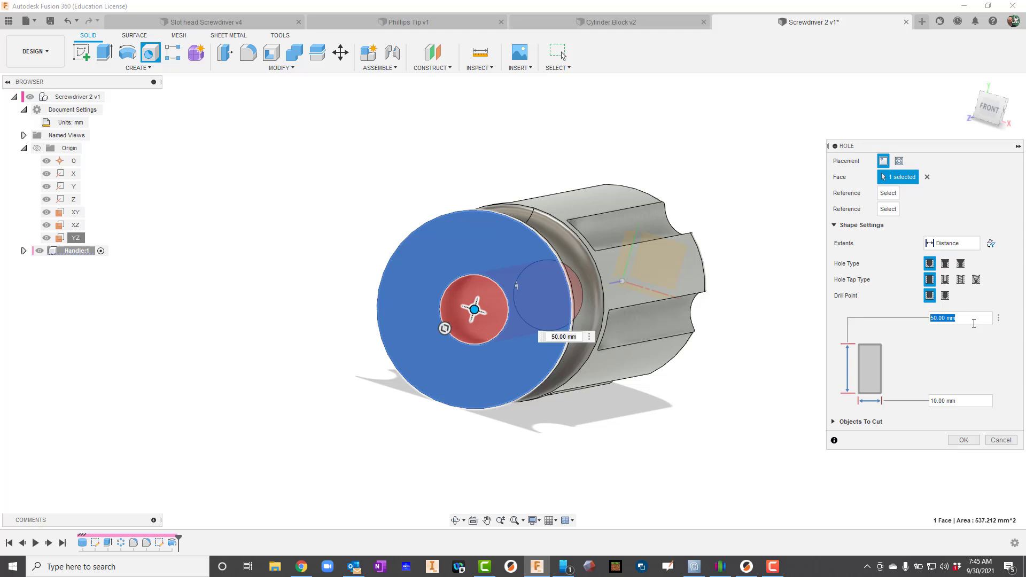
{"action": "left_click", "coordinate": [957, 400]}
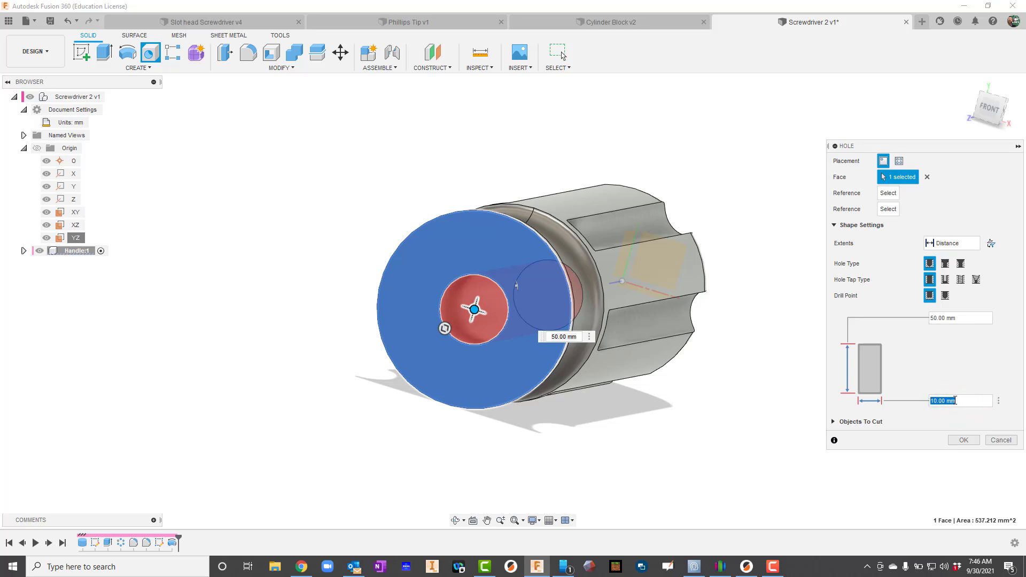
{"action": "mouse_move", "coordinate": [944, 295]}
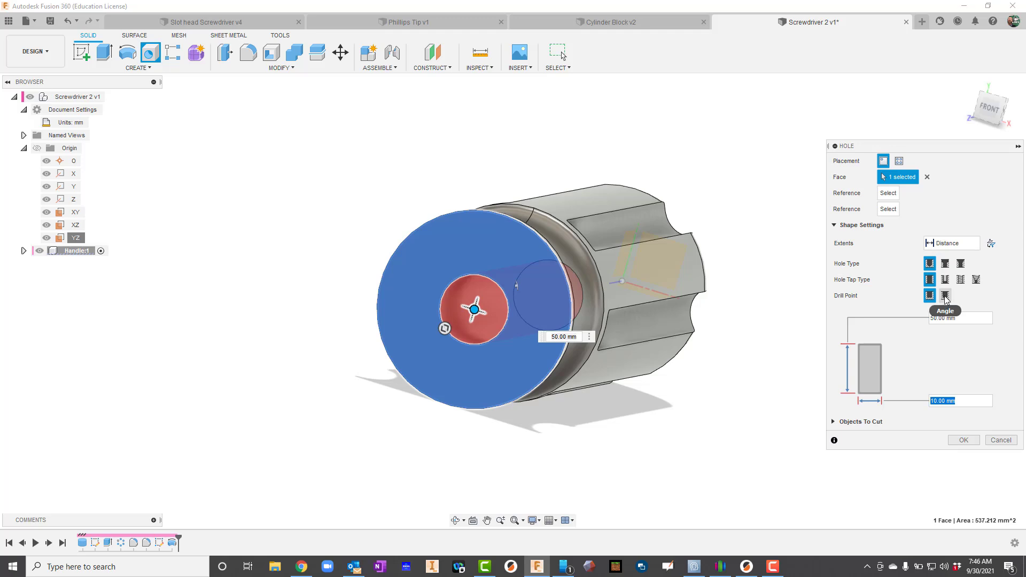
{"action": "left_click", "coordinate": [942, 295]}
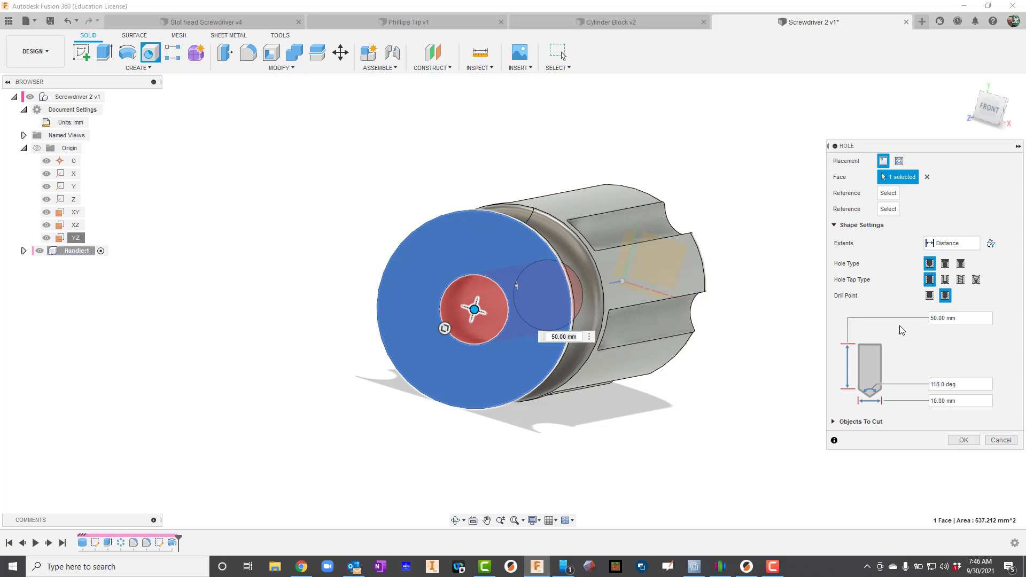
{"action": "left_click", "coordinate": [927, 295]}
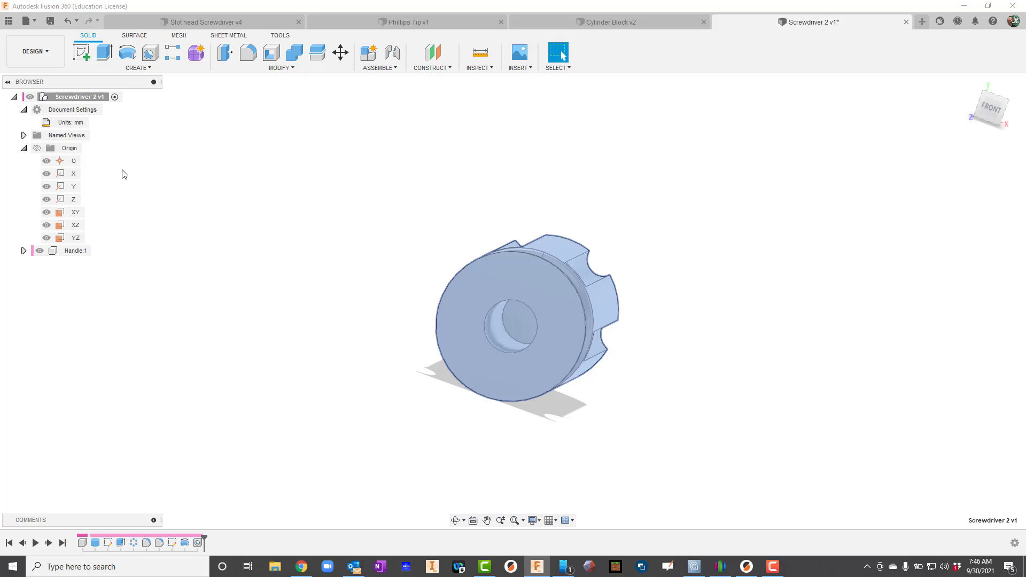
- Activate the top-level assembly and create a new internal component named Shank
{"action": "left_click", "coordinate": [75, 250]}
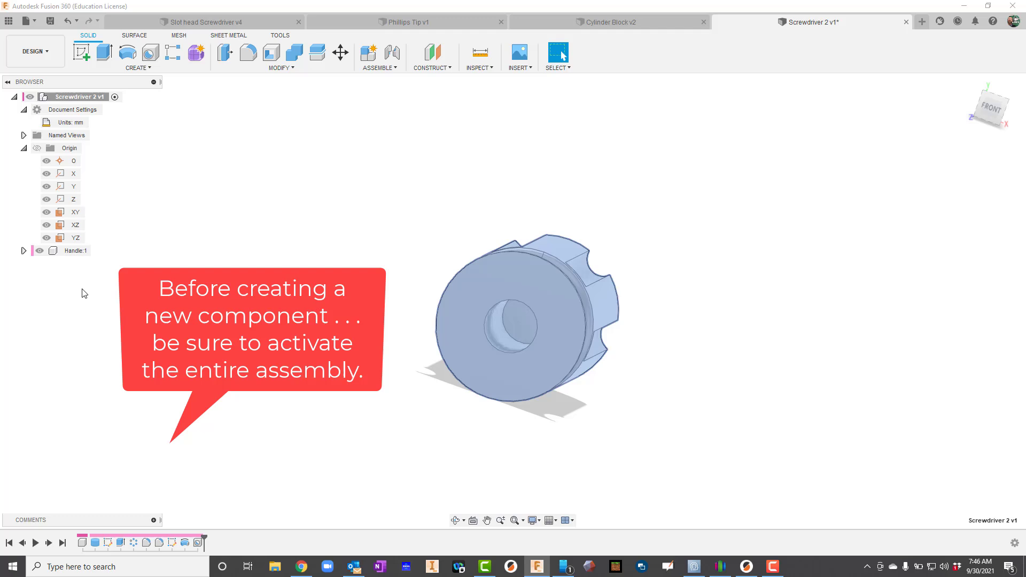
{"action": "mouse_move", "coordinate": [106, 121]}
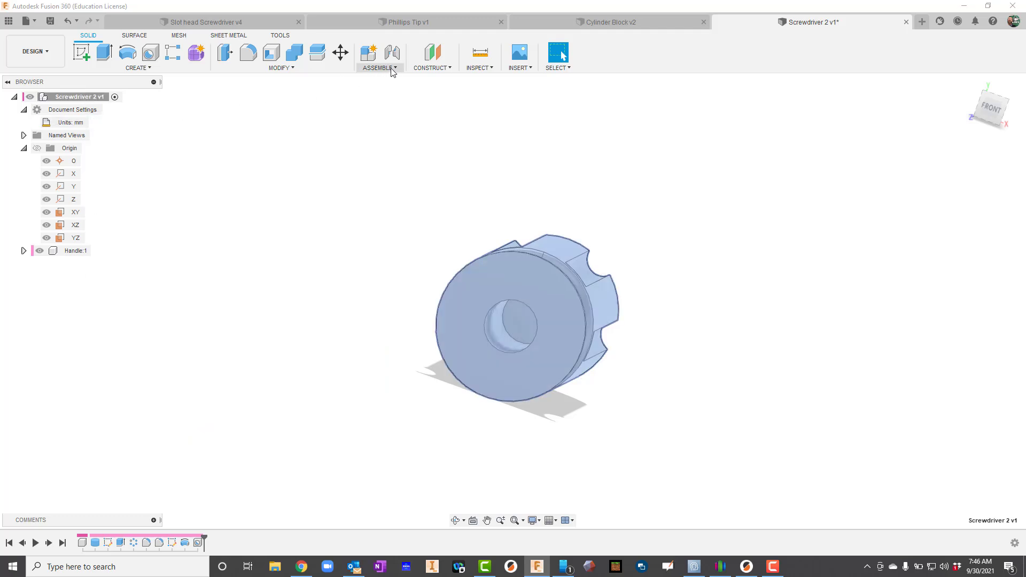
{"action": "left_click", "coordinate": [376, 66]}
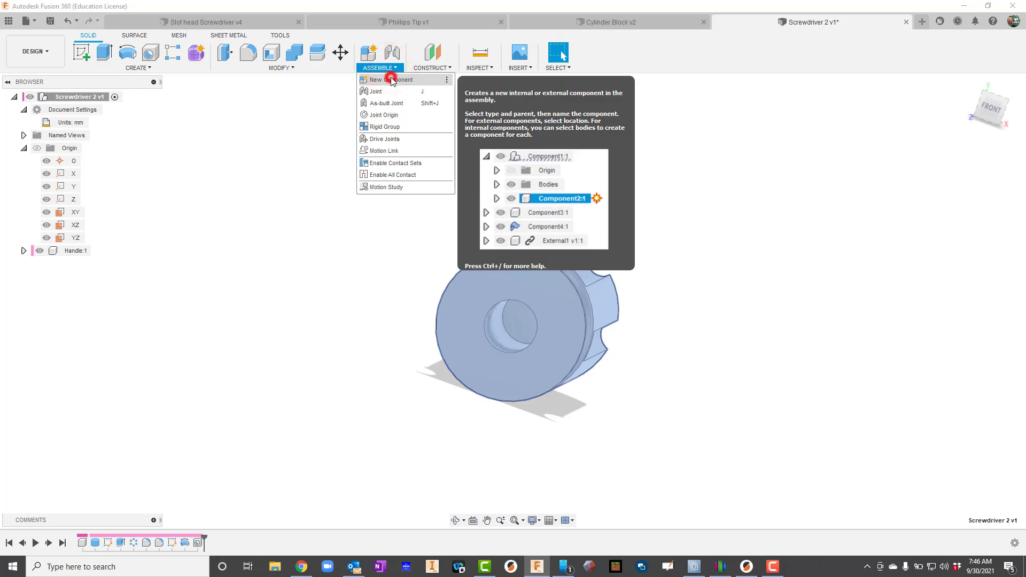
{"action": "left_click", "coordinate": [382, 79]}
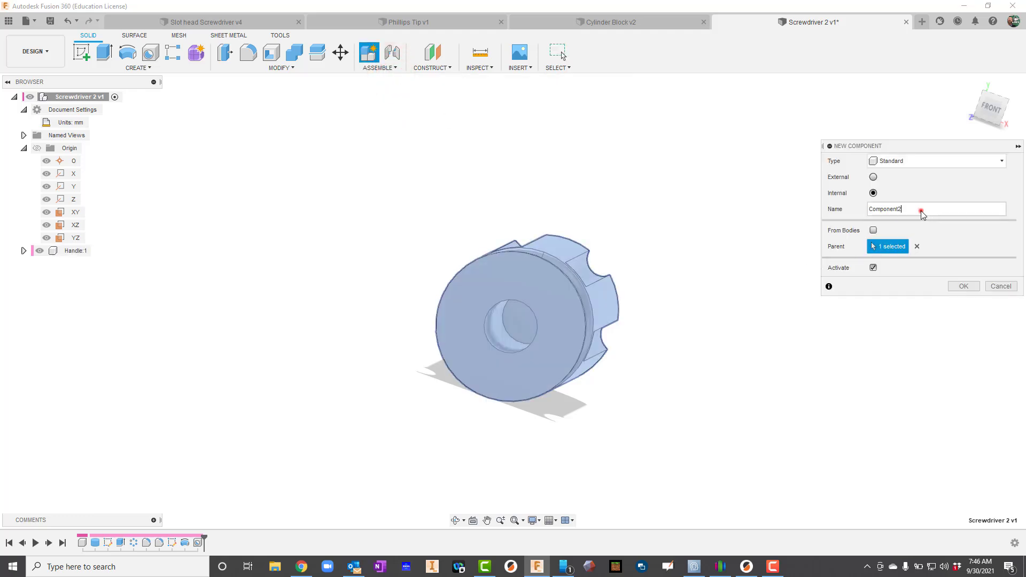
{"action": "type", "text": "Shank"}
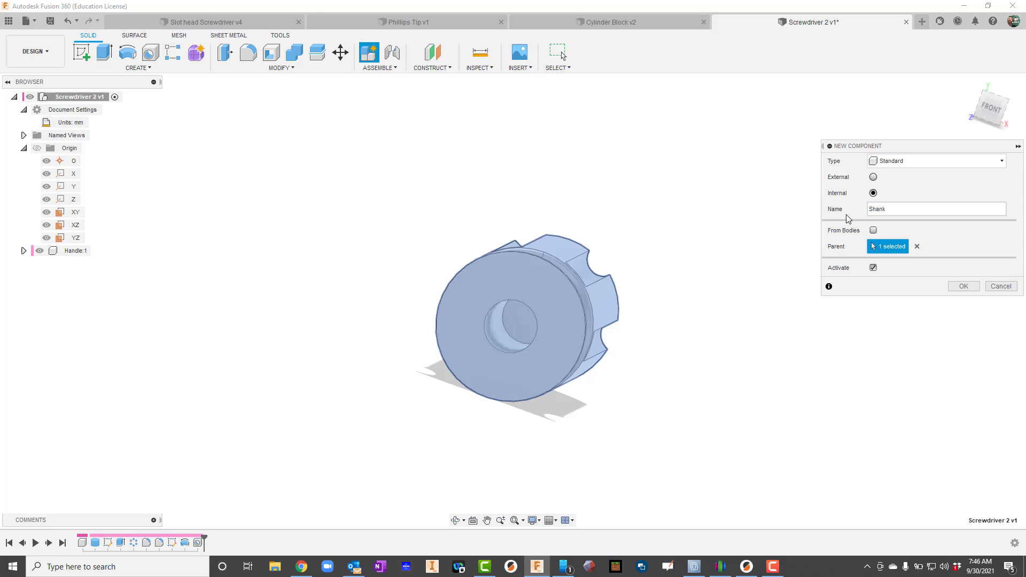
{"action": "left_click", "coordinate": [964, 287]}
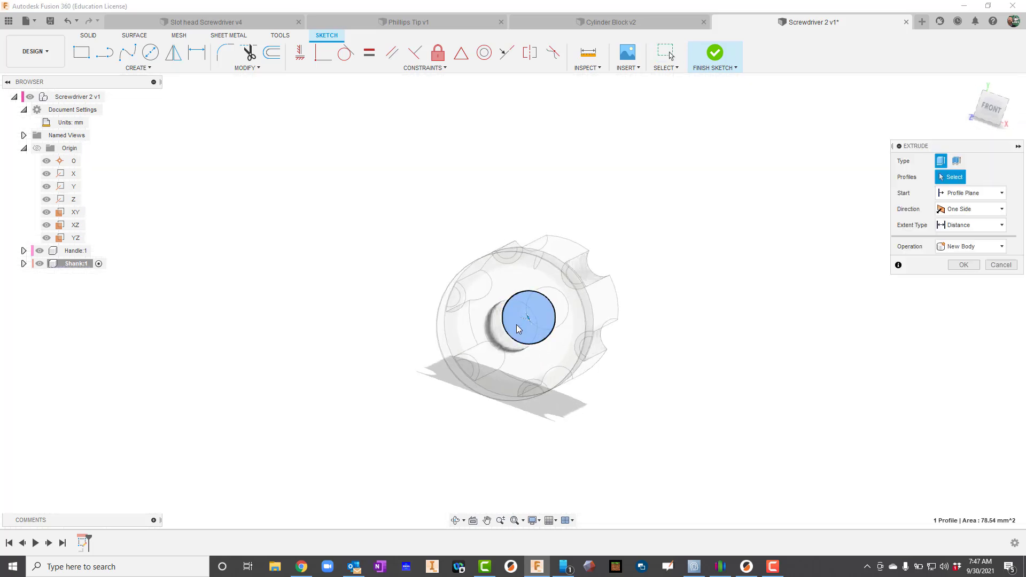
- Extrude the small circle at the handle's hole 150 mm into the shank rod
{"action": "left_click", "coordinate": [527, 320]}
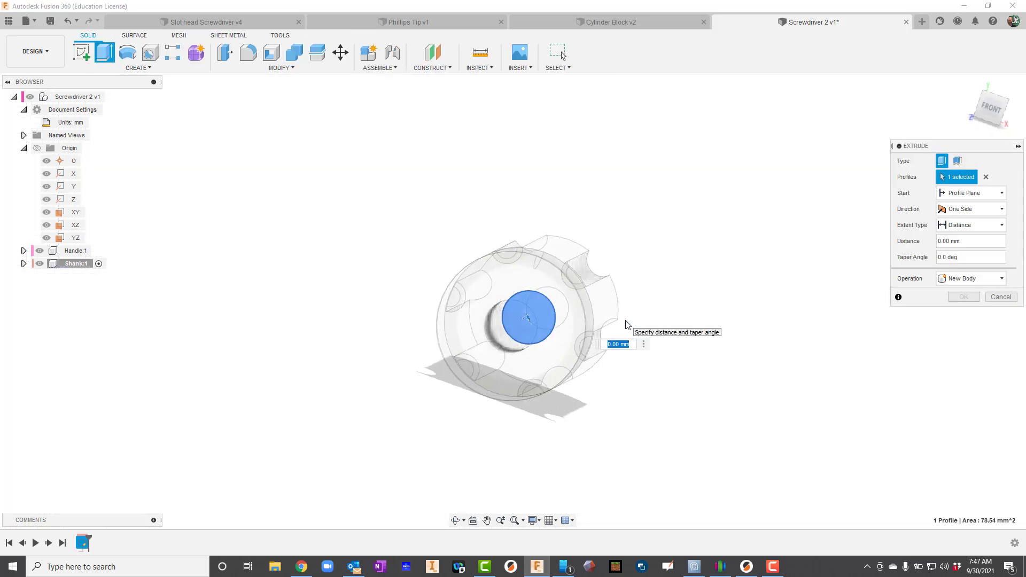
{"action": "type", "text": "150"}
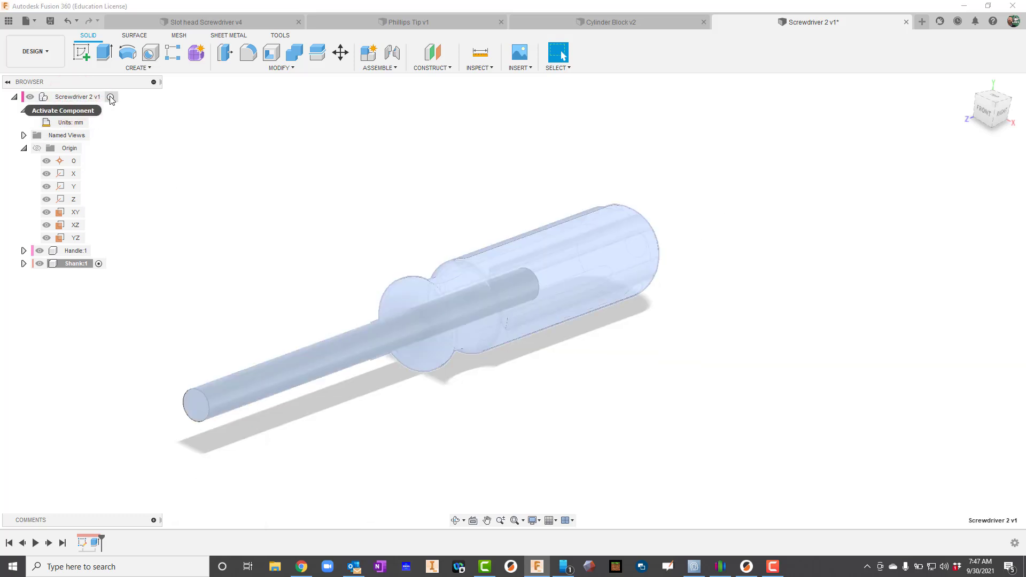
- Activate the root assembly and create the new Tip component
{"action": "left_click", "coordinate": [110, 96]}
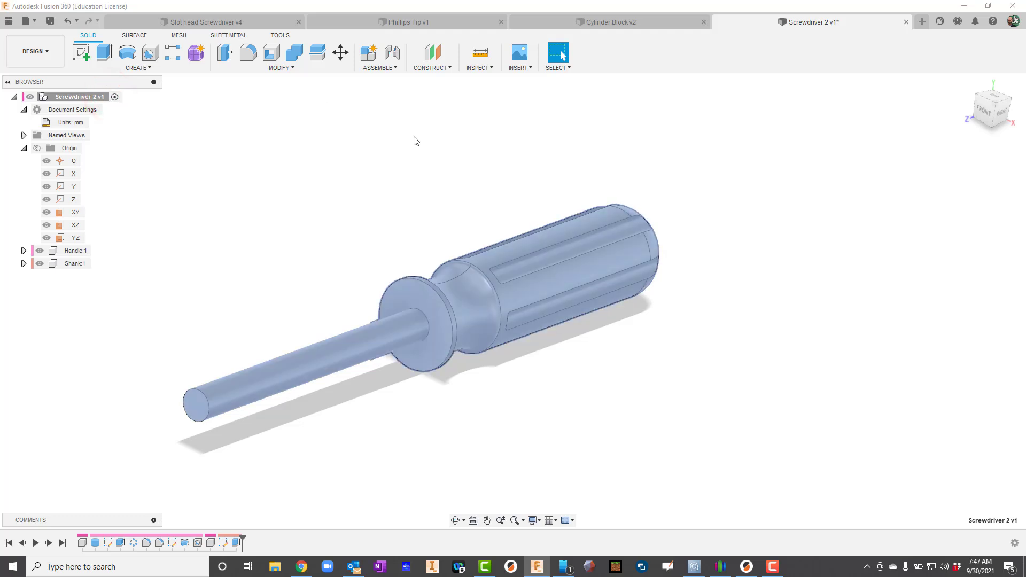
{"action": "left_click", "coordinate": [378, 68]}
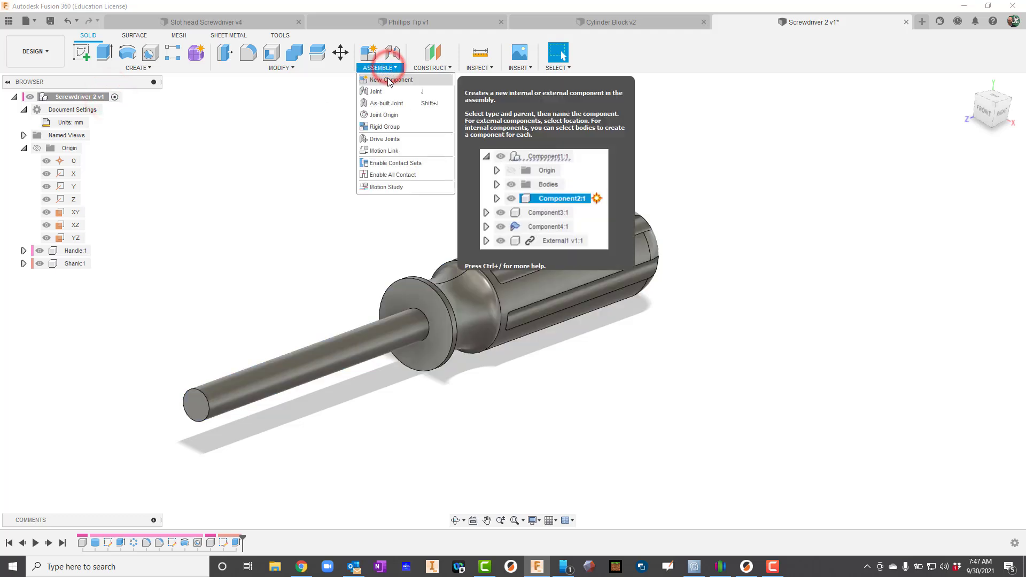
{"action": "left_click", "coordinate": [391, 79]}
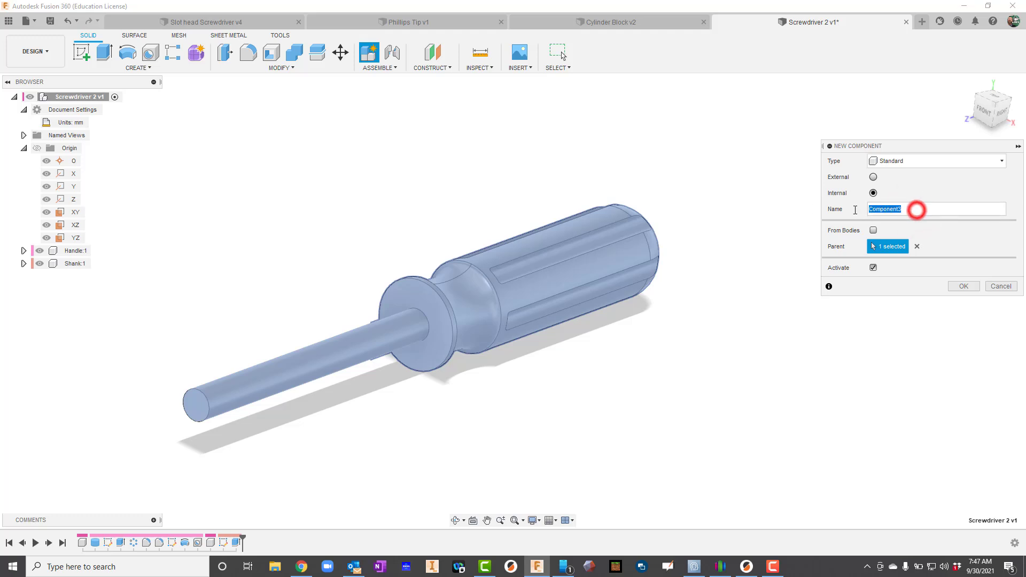
{"action": "left_click", "coordinate": [964, 287]}
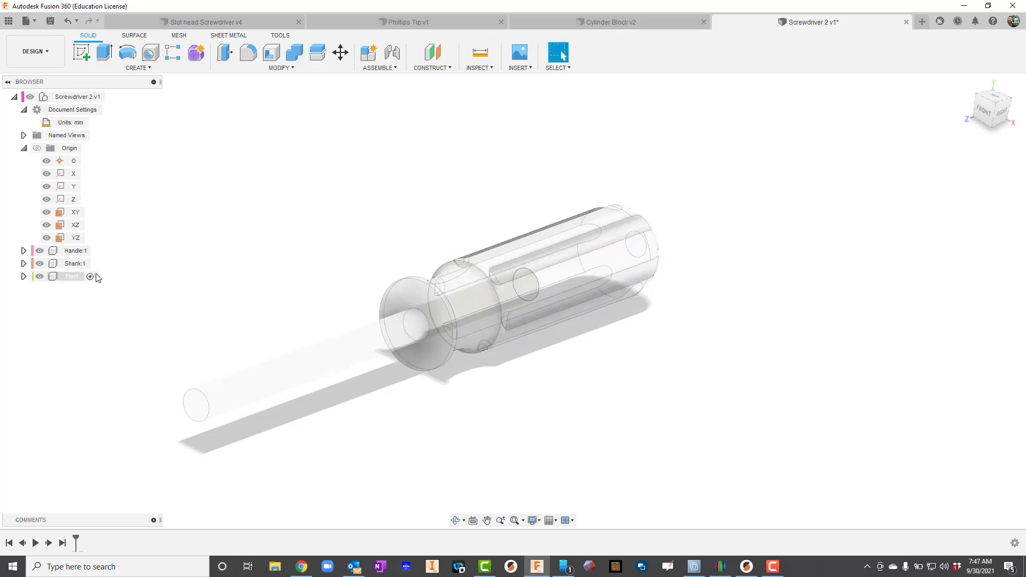
- Begin a sketch for the tip profile on the front plane
{"action": "left_click", "coordinate": [86, 55]}
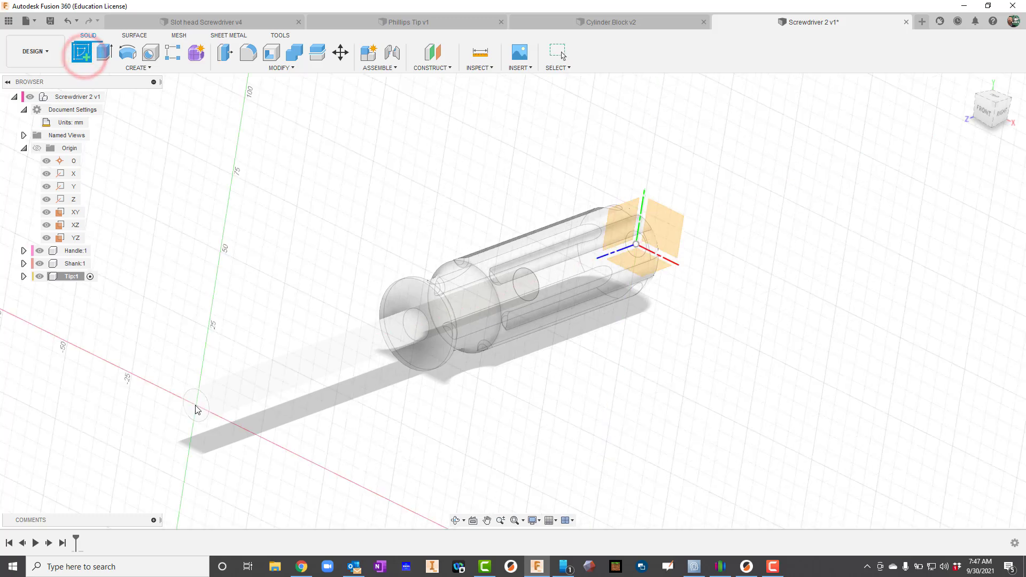
{"action": "left_click", "coordinate": [81, 55]}
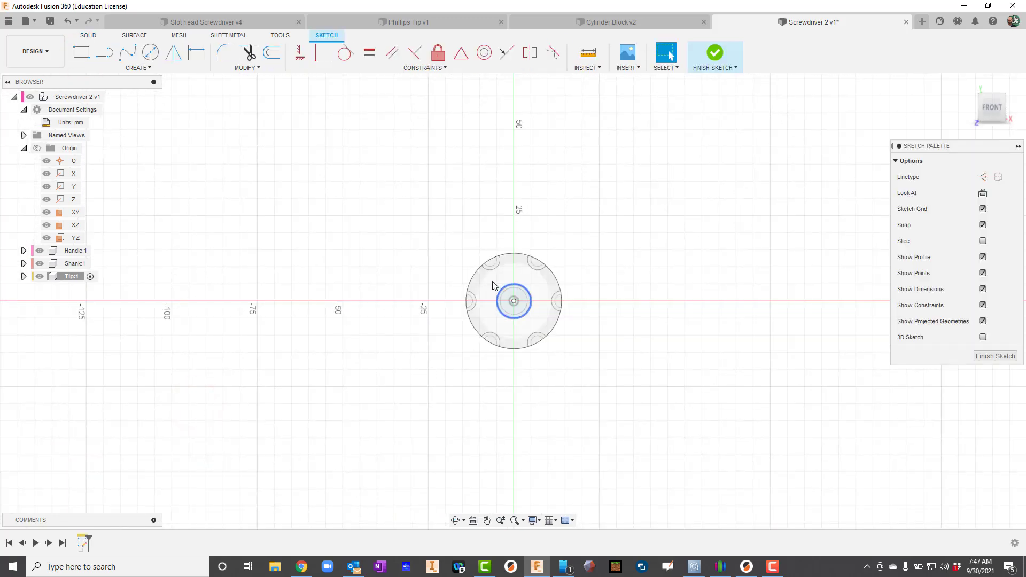
{"action": "left_click", "coordinate": [145, 54]}
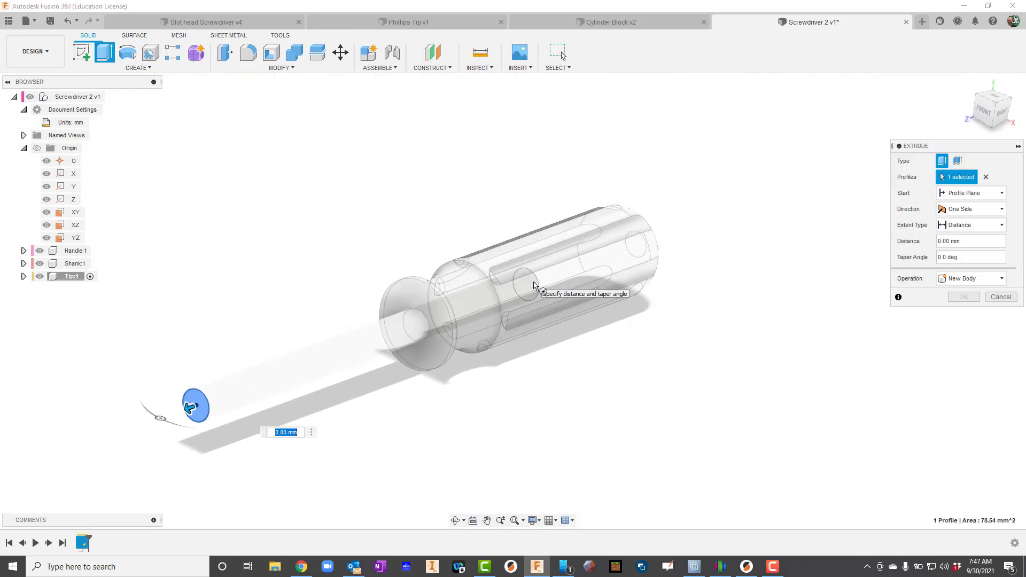
- Extrude the shank-end circle 10 mm into the tip cylinder and select the YZ origin plane
{"action": "type", "text": "10"}
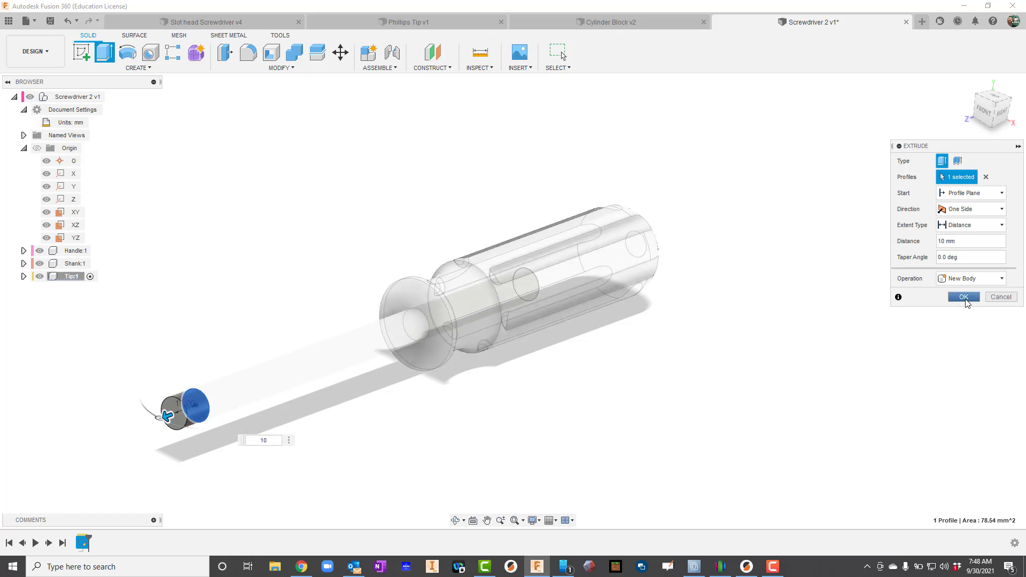
{"action": "left_click", "coordinate": [963, 297]}
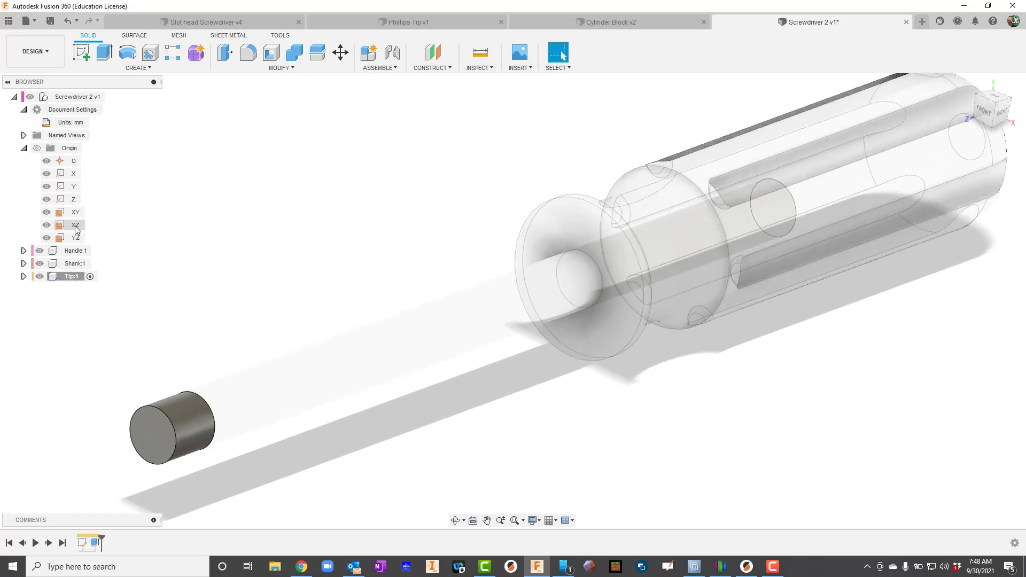
{"action": "left_click", "coordinate": [76, 237]}
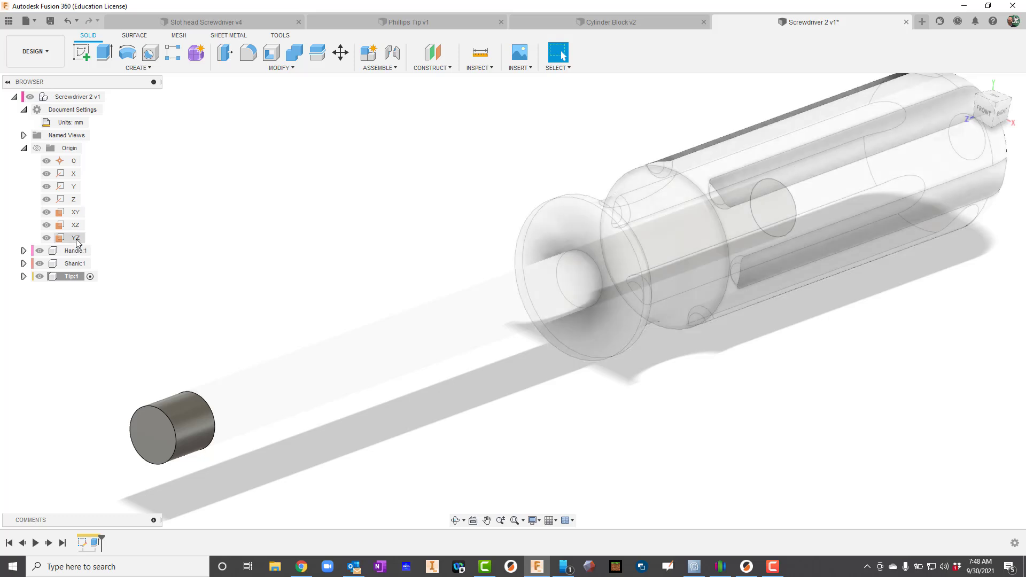
{"action": "left_click", "coordinate": [75, 237]}
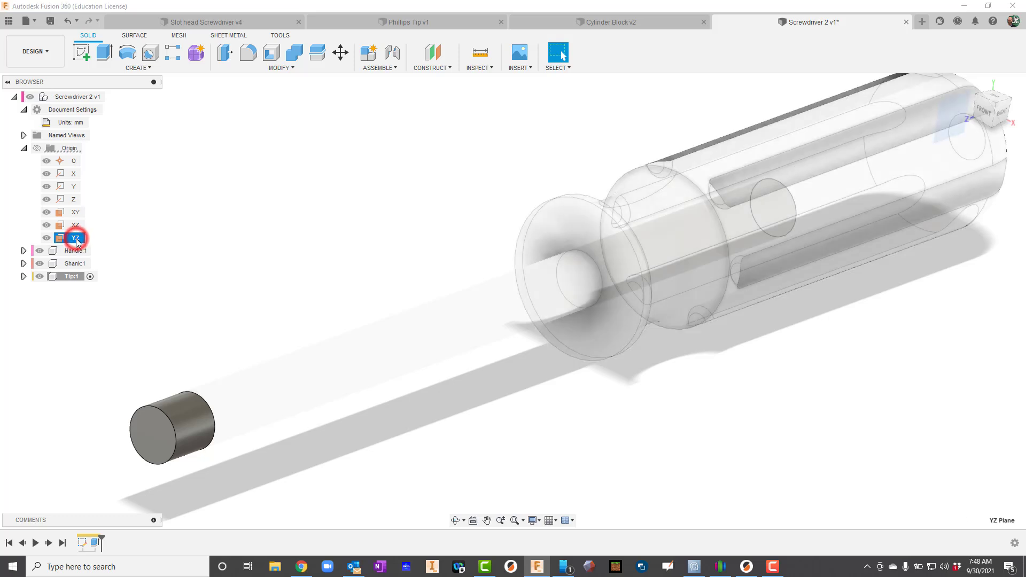
- Sketch a three-point arc on the YZ plane from the tip's left edge to its top-right corner
{"action": "right_click", "coordinate": [75, 238]}
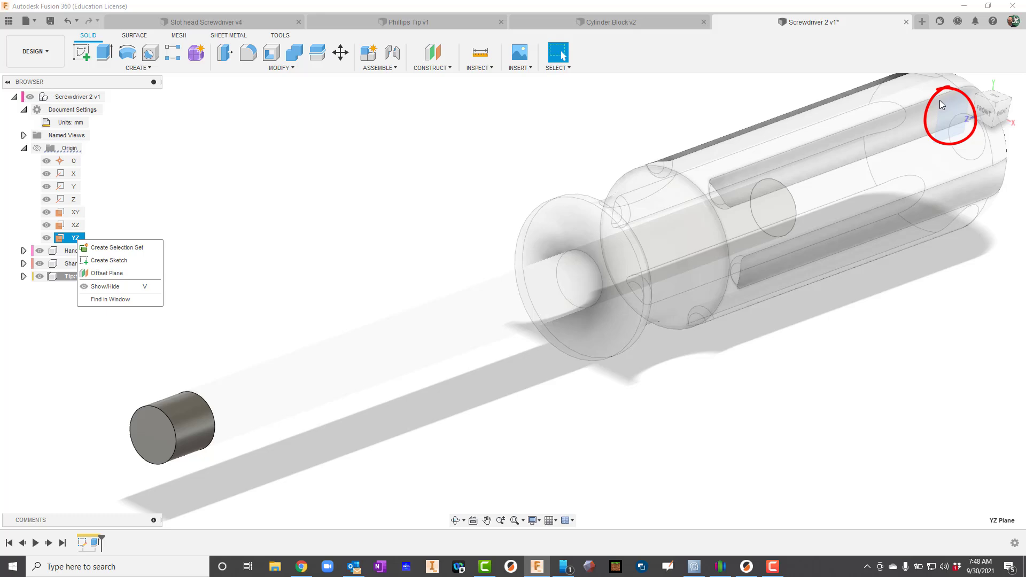
{"action": "mouse_move", "coordinate": [107, 273]}
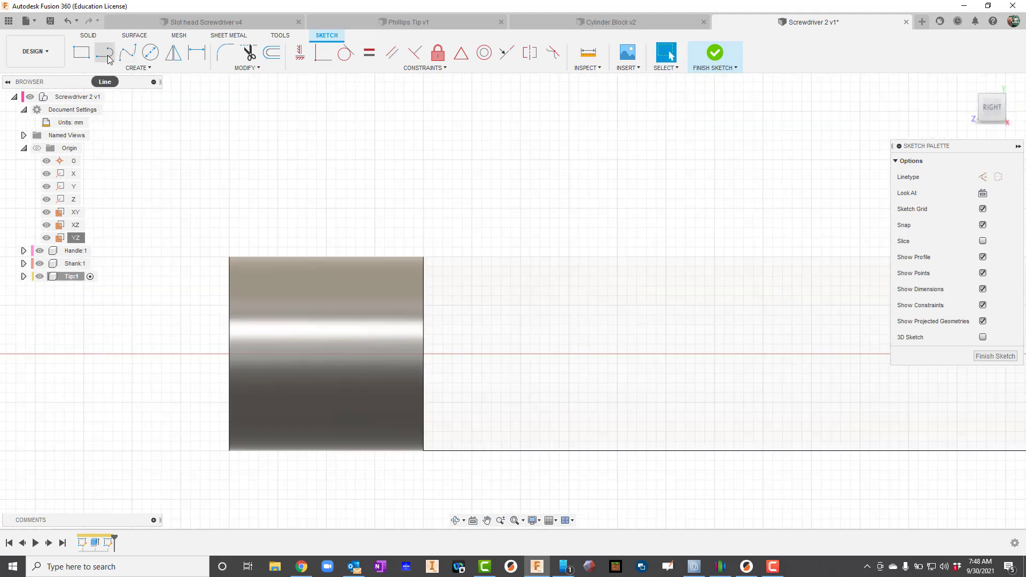
{"action": "left_click", "coordinate": [137, 67]}
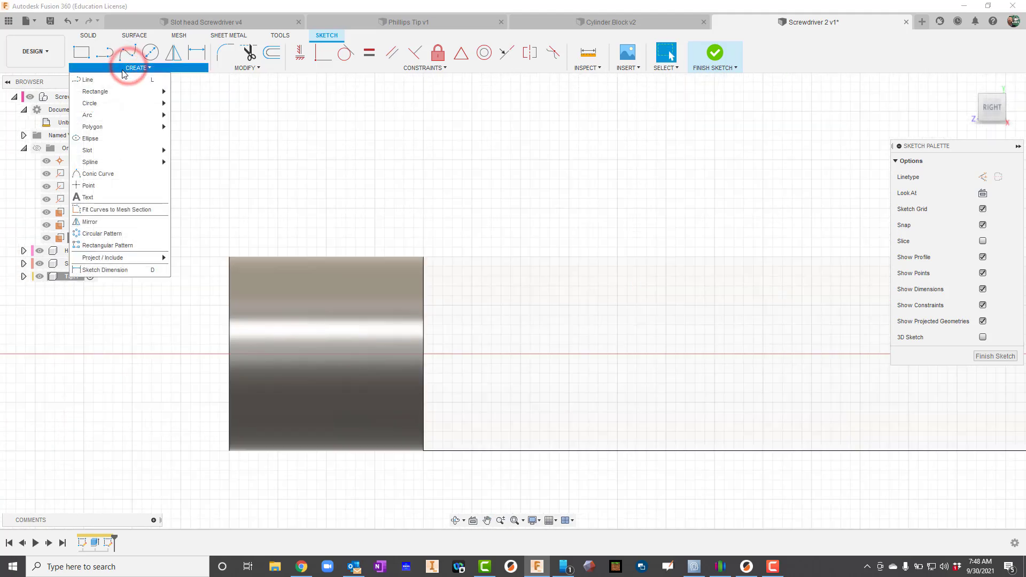
{"action": "mouse_move", "coordinate": [88, 115]}
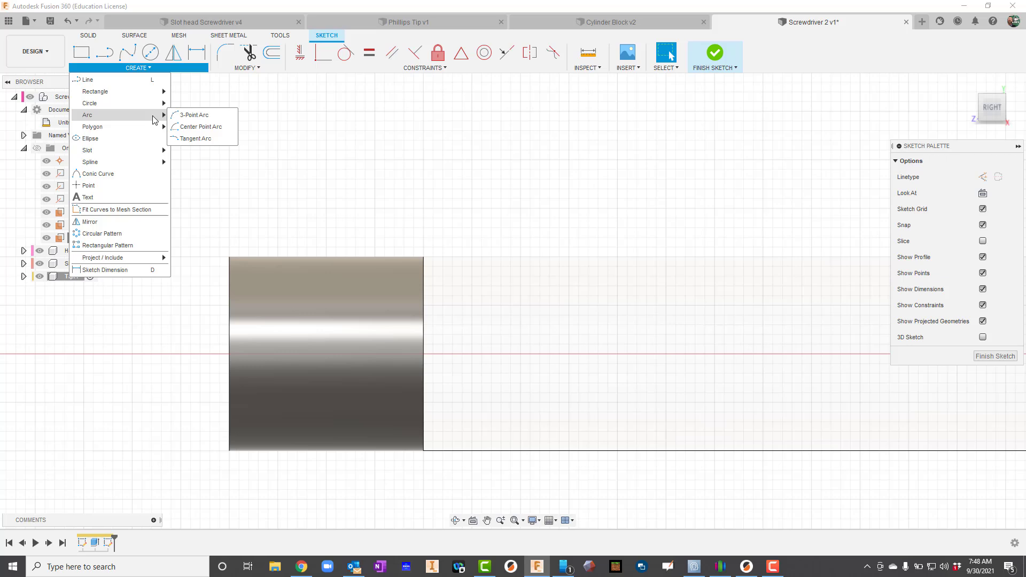
{"action": "left_click", "coordinate": [190, 115]}
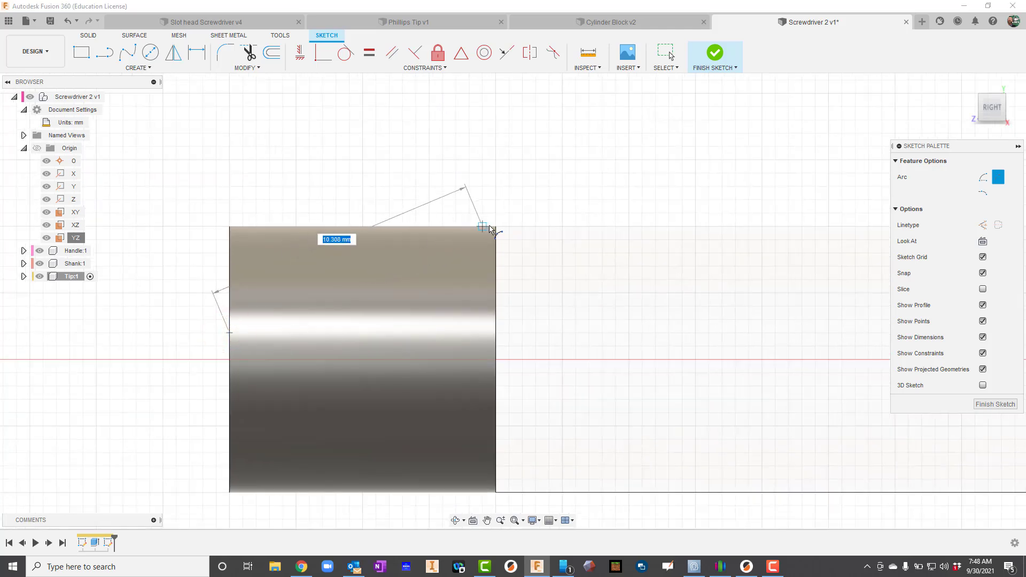
{"action": "left_click", "coordinate": [469, 227]}
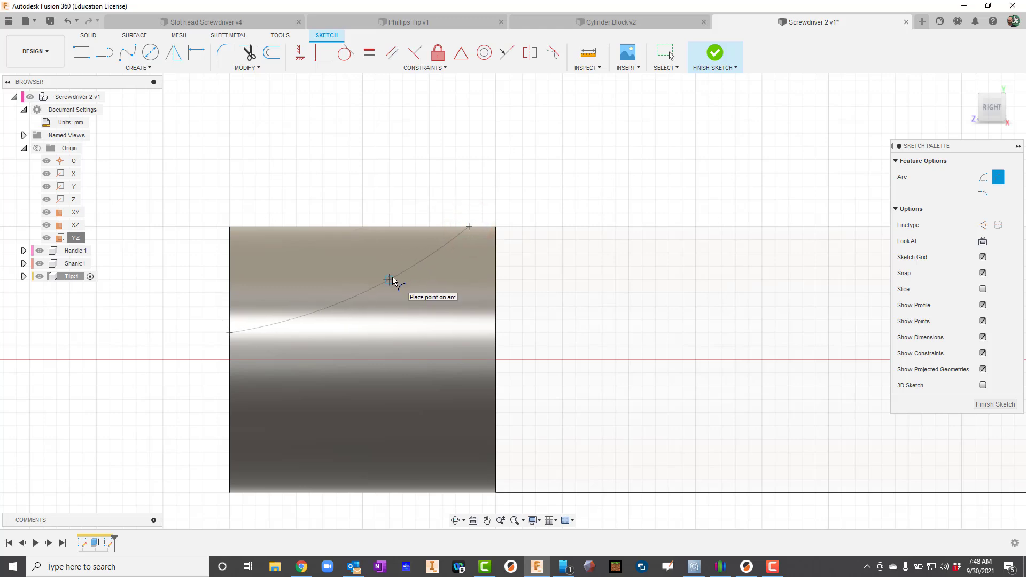
{"action": "mouse_move", "coordinate": [389, 297]}
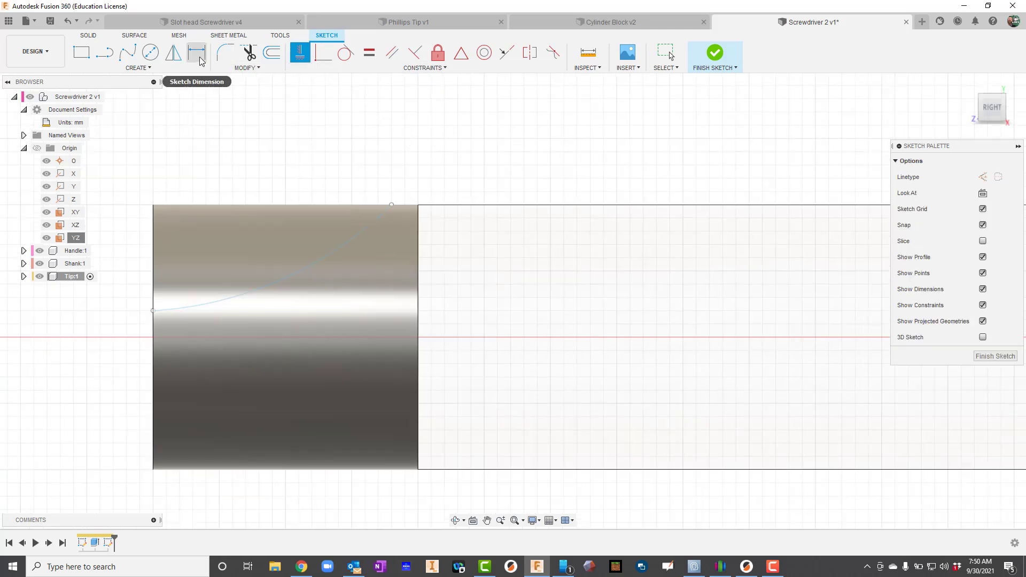
- Dimension the arc's left end 0.50 mm from the centre axis
{"action": "left_click", "coordinate": [197, 54]}
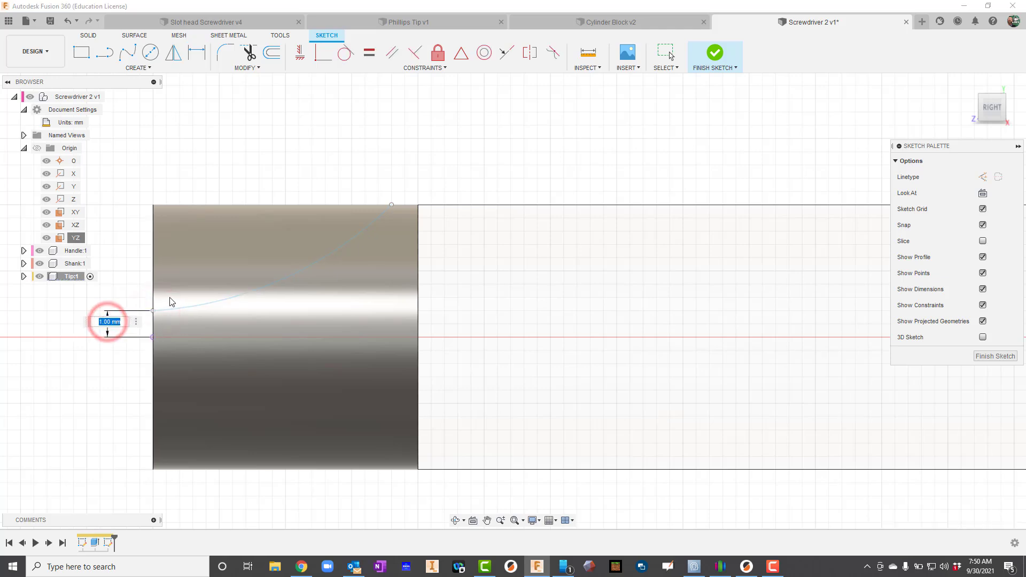
{"action": "type", "text": "50"}
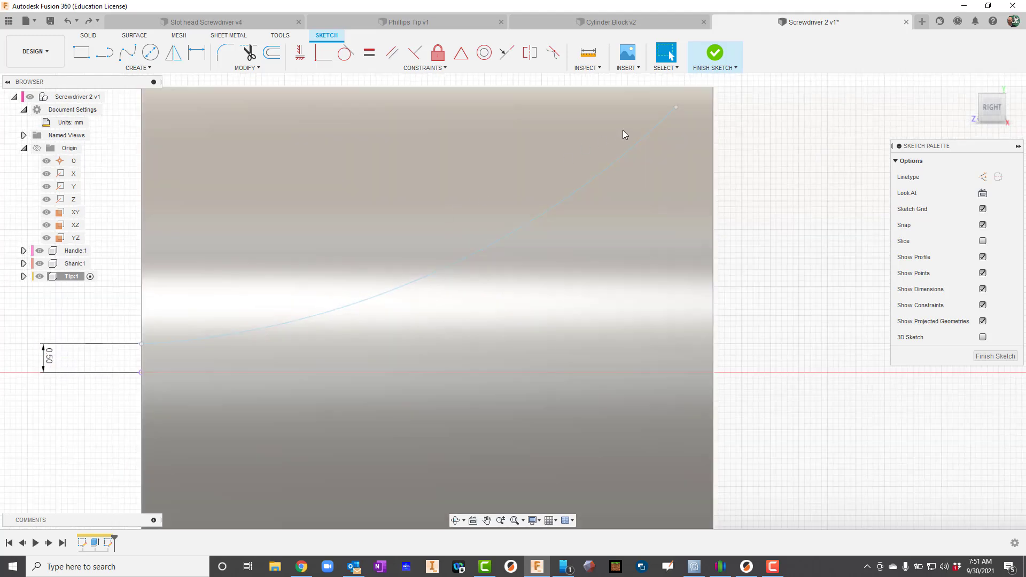
{"action": "mouse_move", "coordinate": [677, 118]}
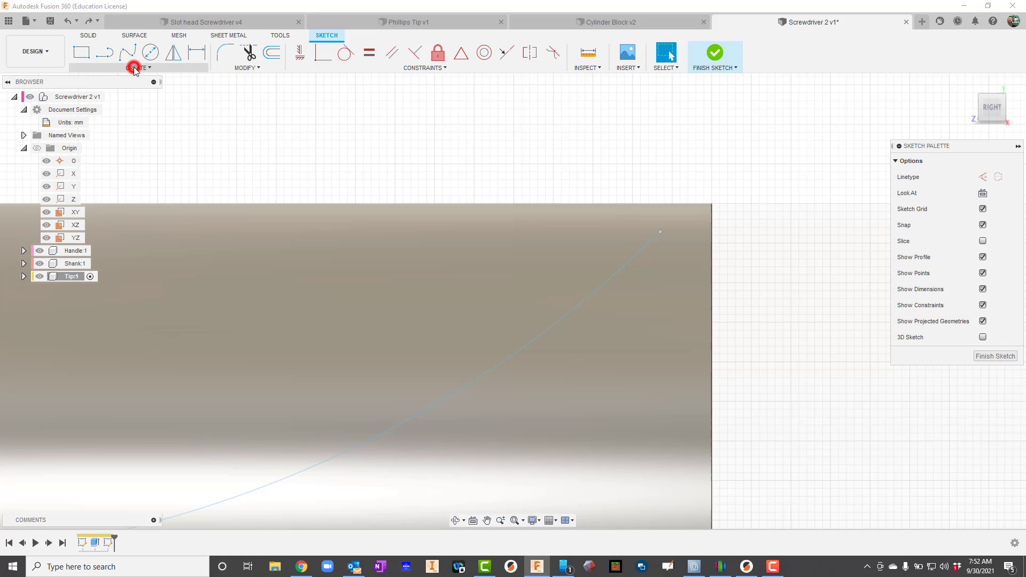
- Project the tip's end edge into the sketch to close the region above the arc
{"action": "left_click", "coordinate": [135, 68]}
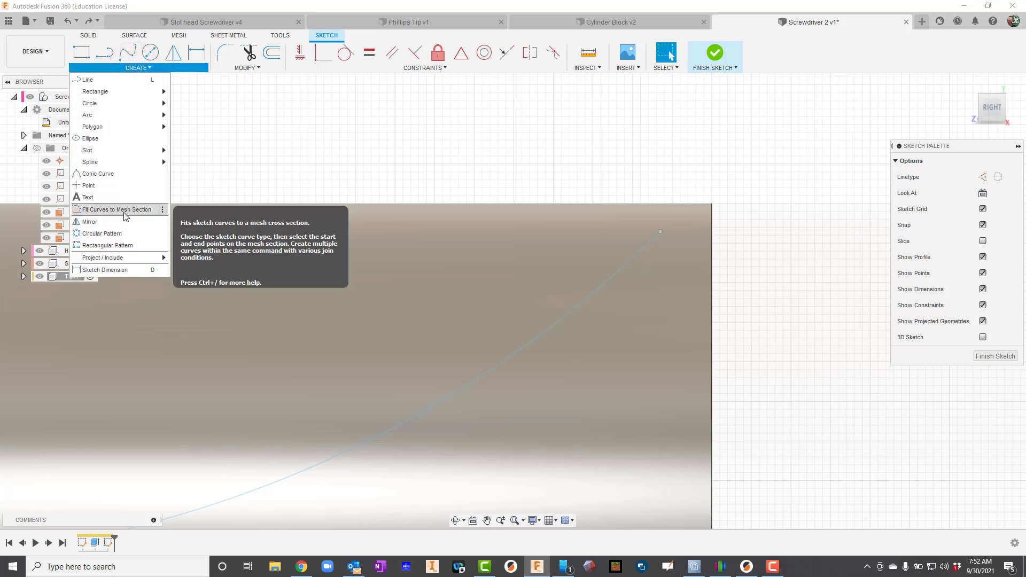
{"action": "left_click", "coordinate": [206, 258]}
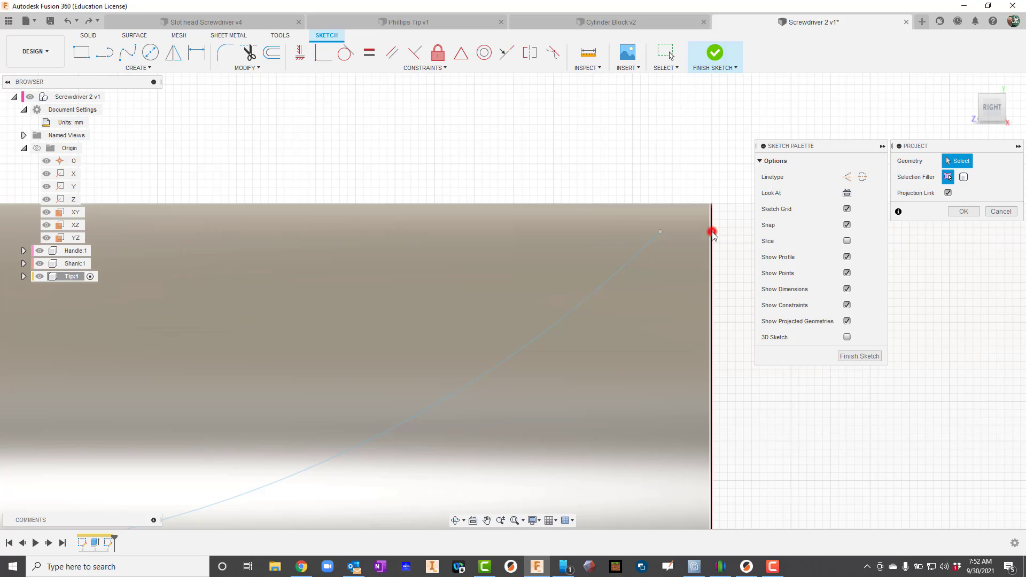
{"action": "left_click", "coordinate": [709, 231]}
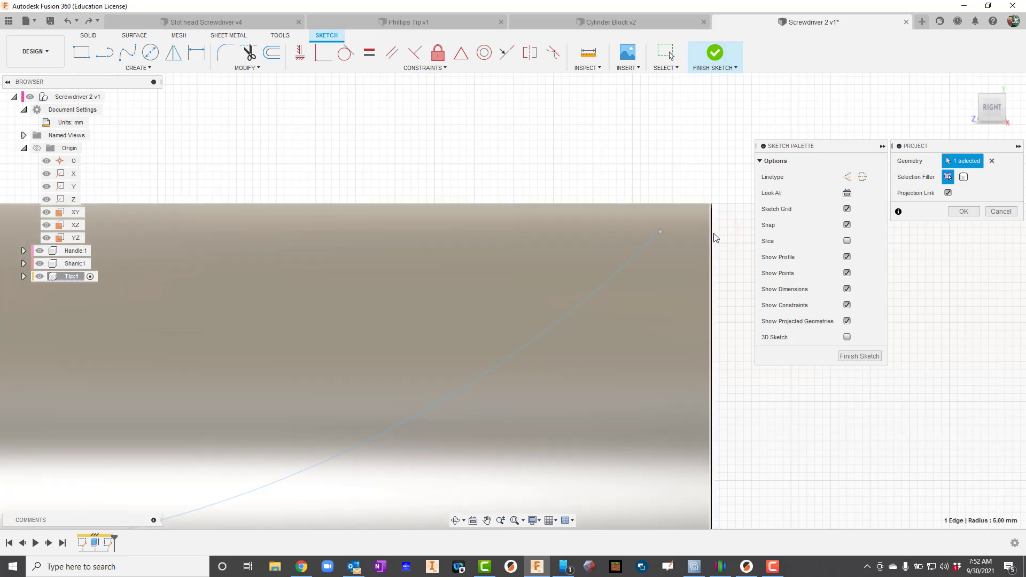
{"action": "left_click", "coordinate": [964, 211]}
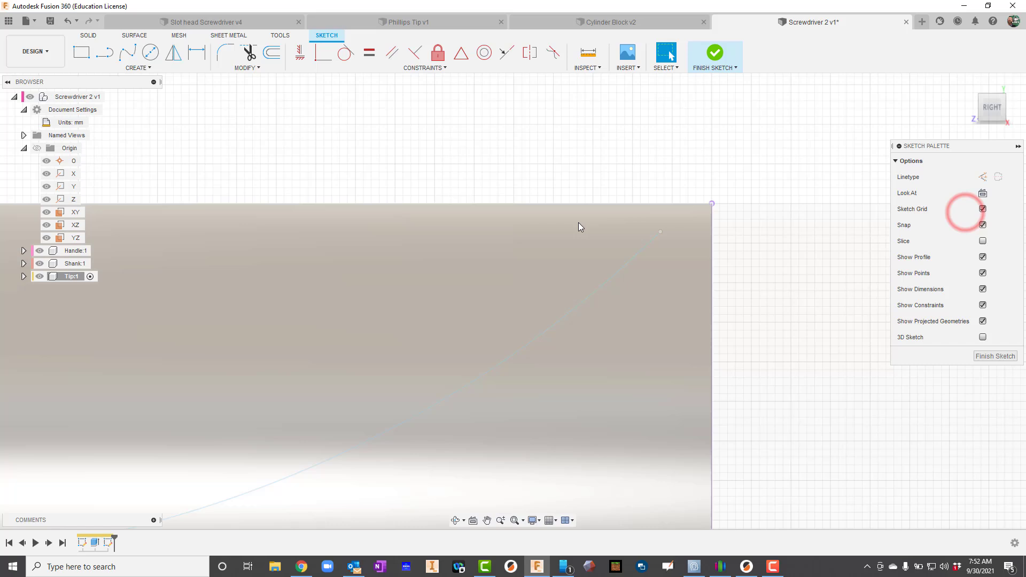
{"action": "mouse_move", "coordinate": [299, 54]}
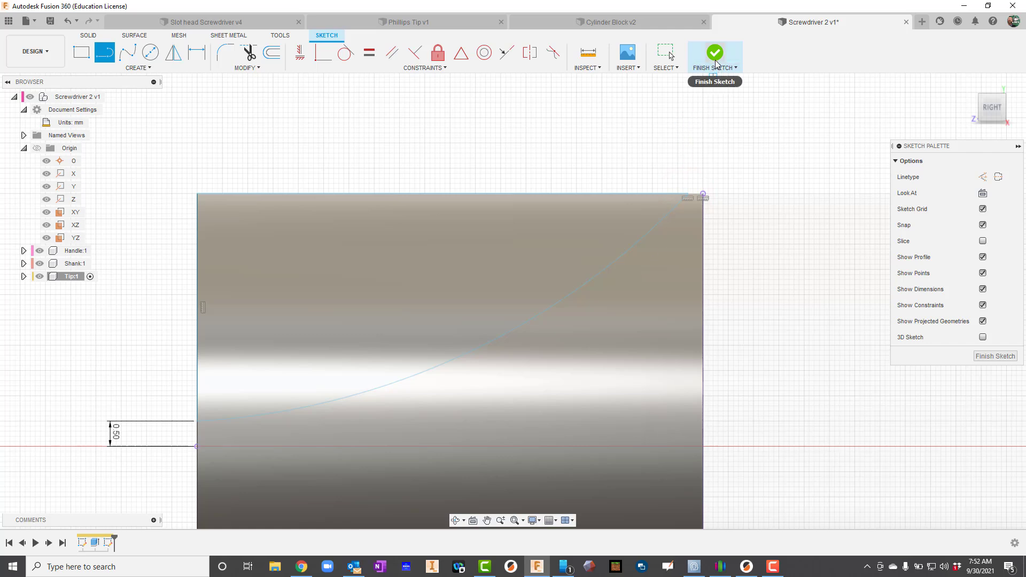
- Finish the sketch and cut the region above the arc symmetrically 8.20 mm through the tip
{"action": "left_click", "coordinate": [714, 53]}
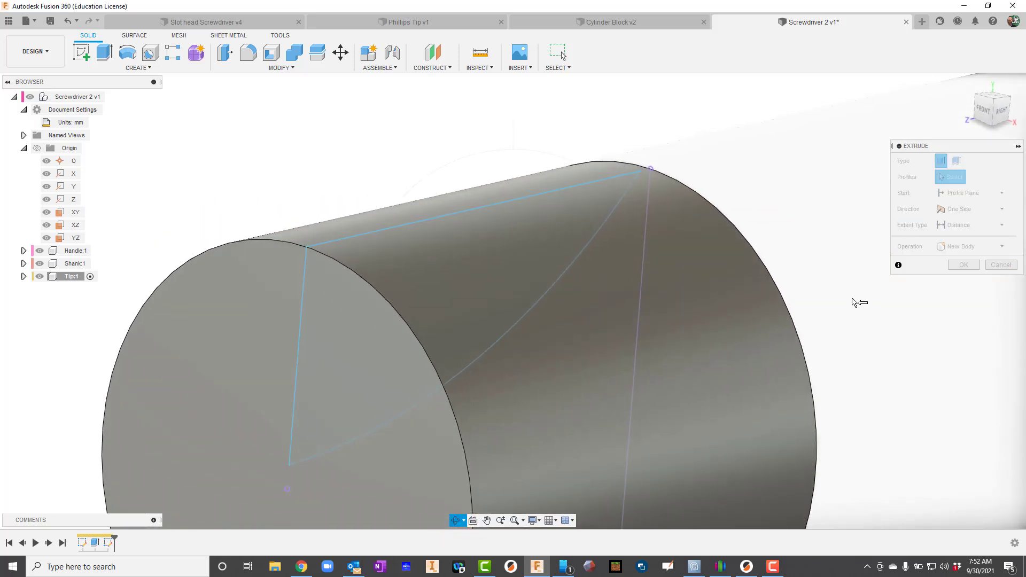
{"action": "left_click", "coordinate": [506, 246]}
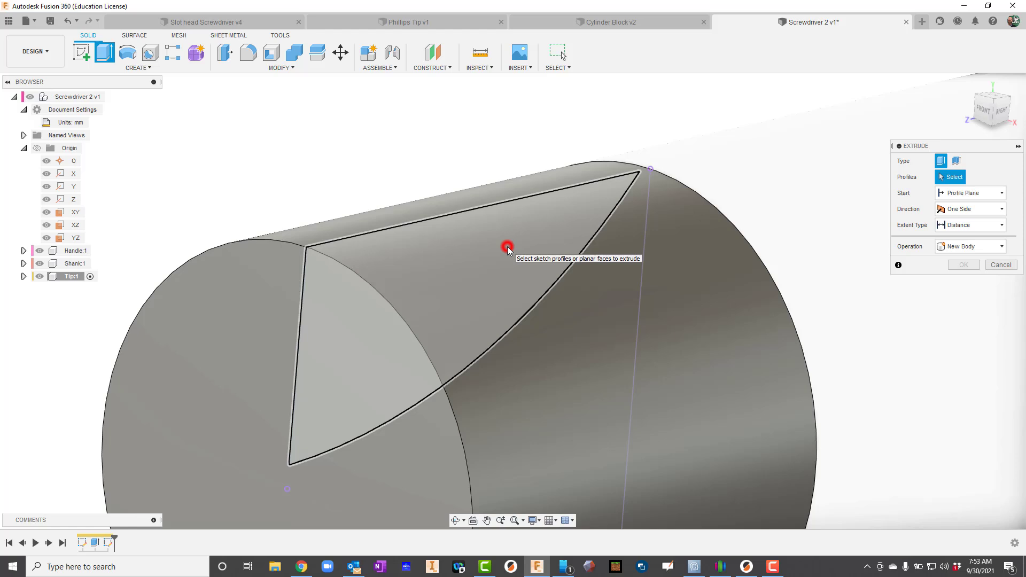
{"action": "left_click", "coordinate": [506, 246]}
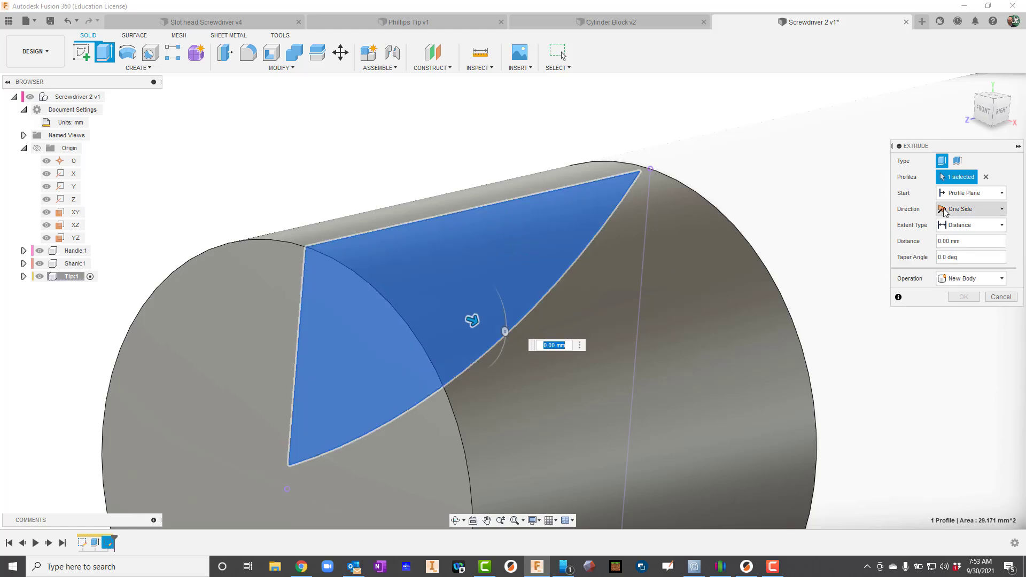
{"action": "left_click", "coordinate": [970, 209]}
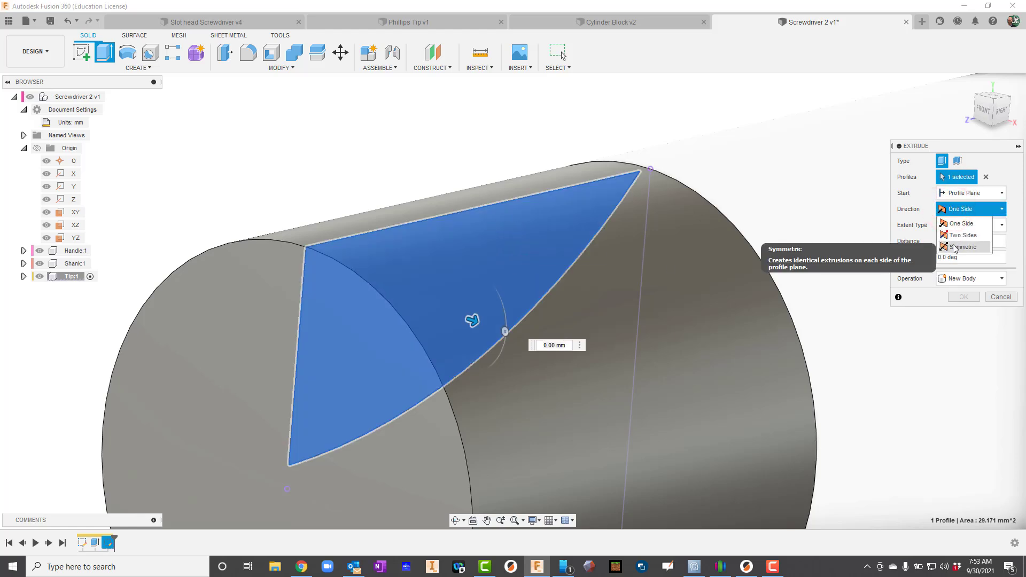
{"action": "left_click", "coordinate": [963, 247]}
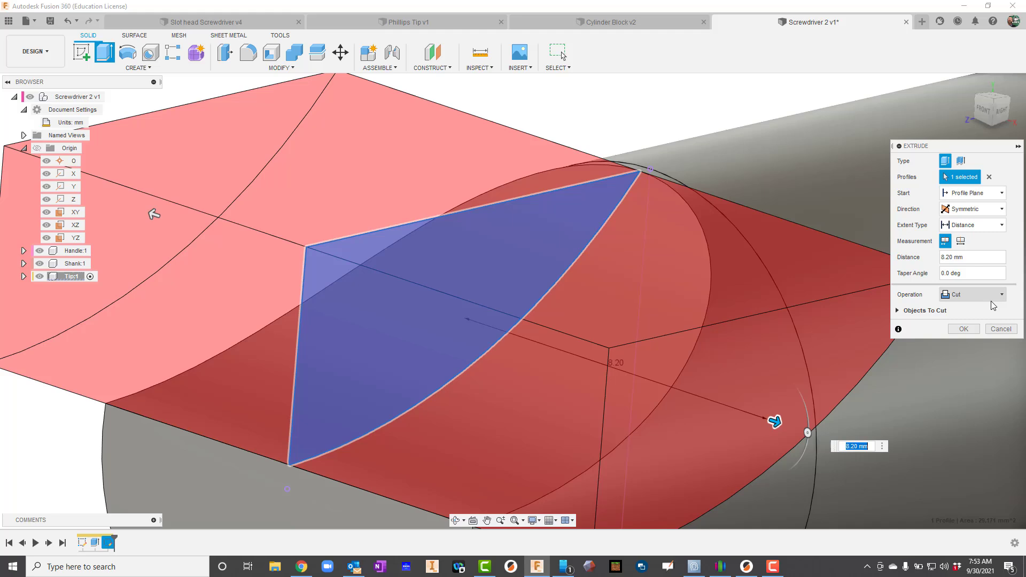
{"action": "left_click", "coordinate": [964, 329]}
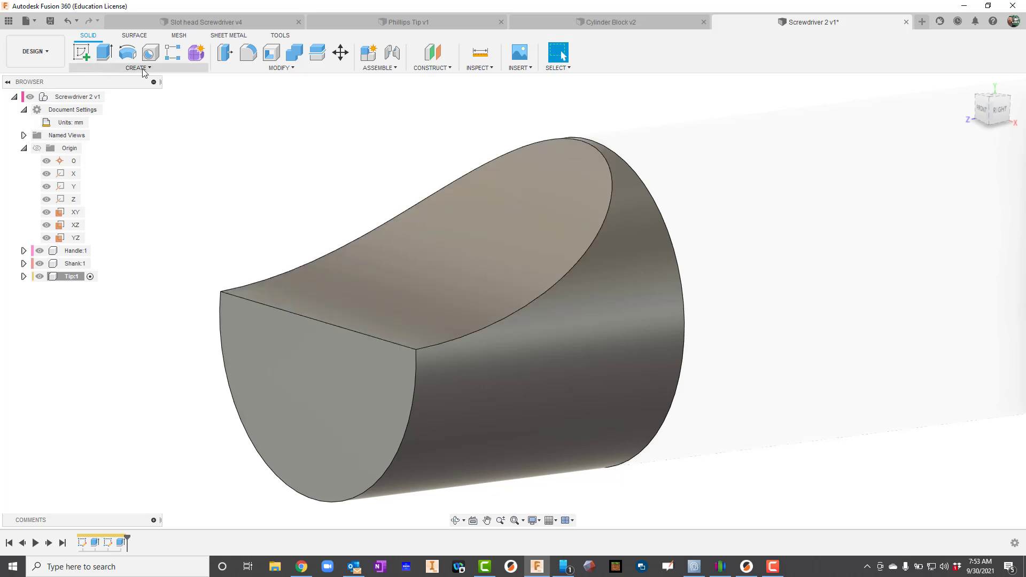
- Mirror the Extrude2 curved cut across the XZ origin plane to complete the blade tip
{"action": "left_click", "coordinate": [137, 68]}
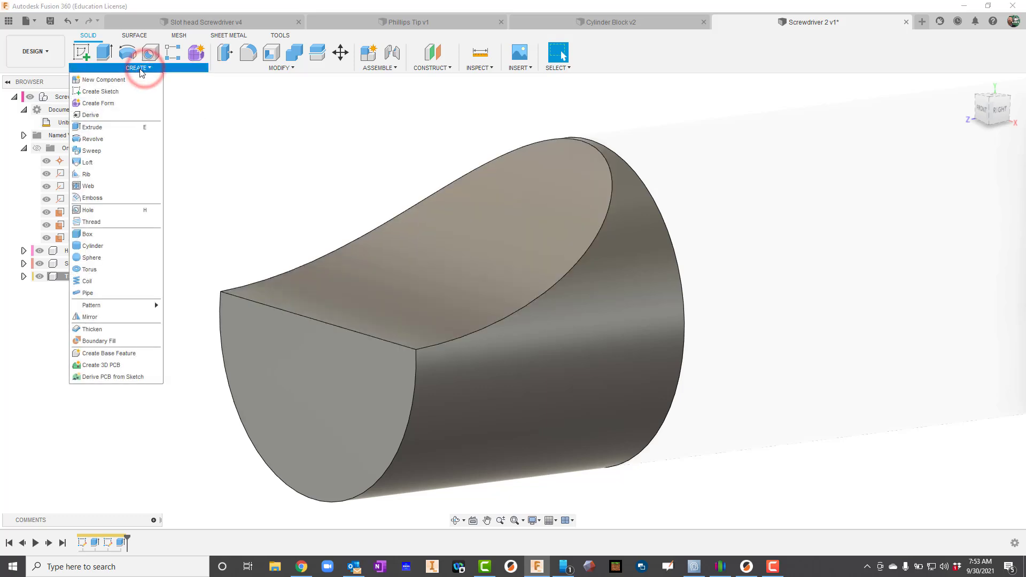
{"action": "mouse_move", "coordinate": [94, 319]}
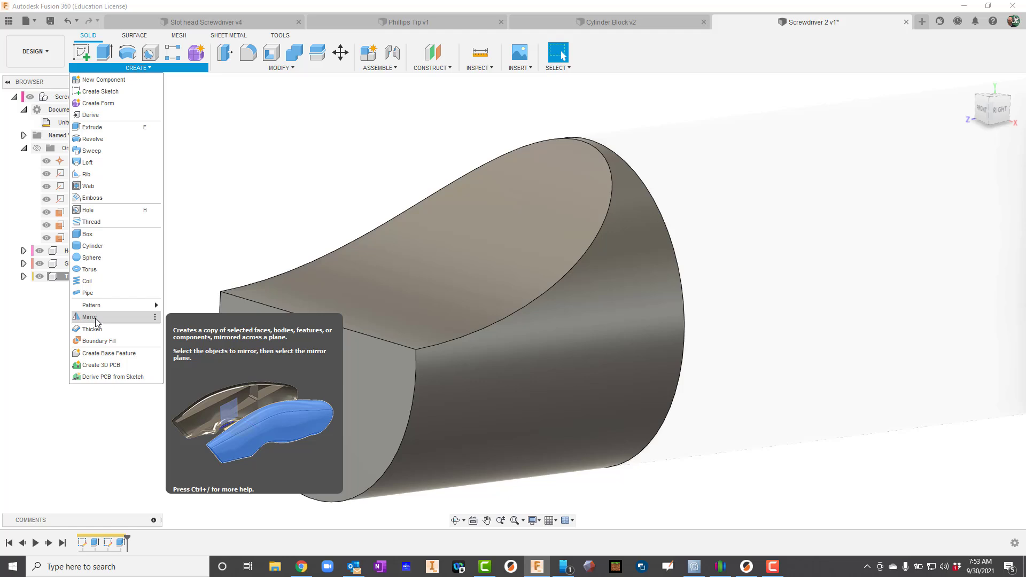
{"action": "left_click", "coordinate": [87, 316]}
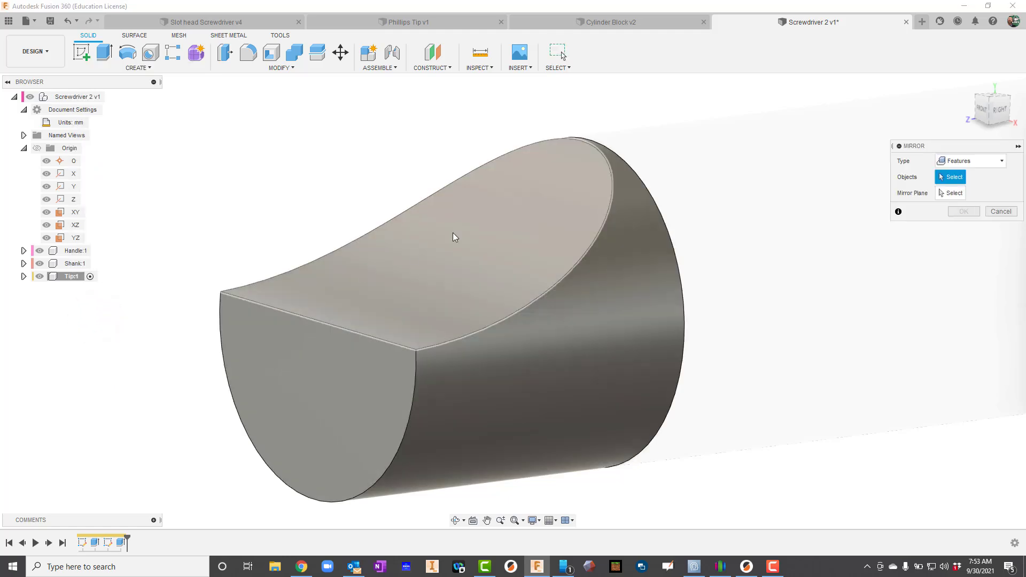
{"action": "left_click", "coordinate": [547, 231]}
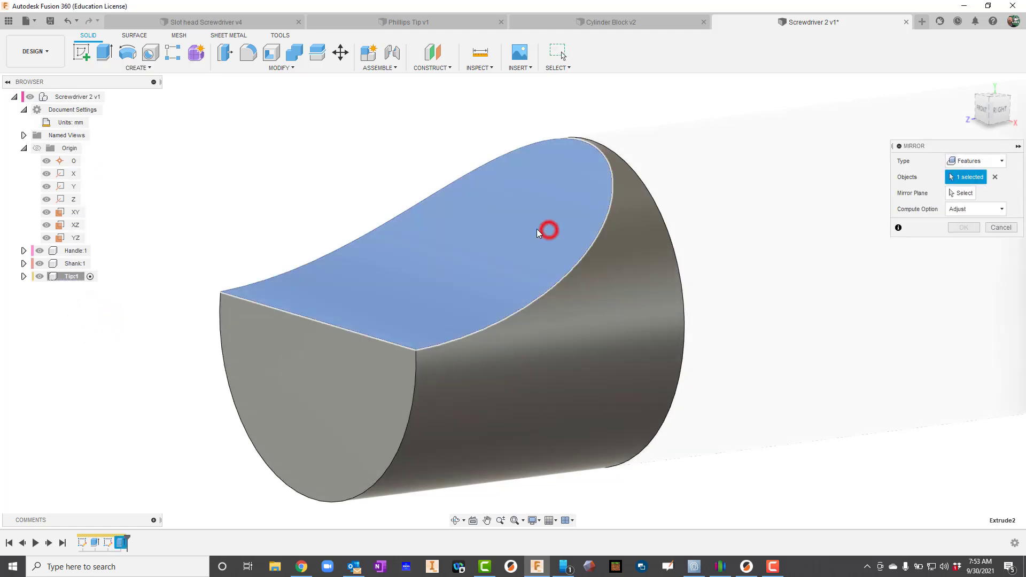
{"action": "left_click", "coordinate": [960, 193]}
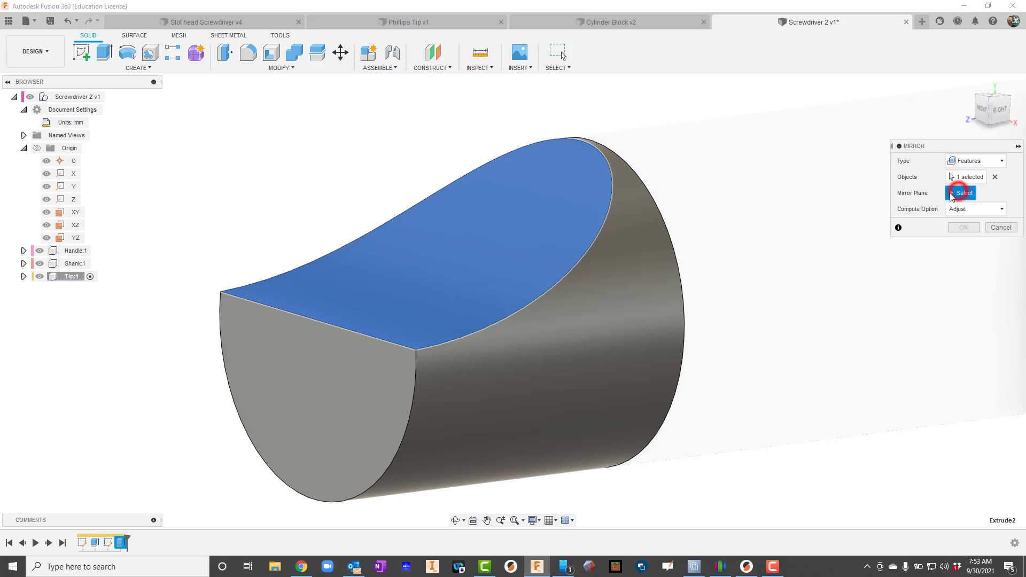
{"action": "mouse_move", "coordinate": [967, 193]}
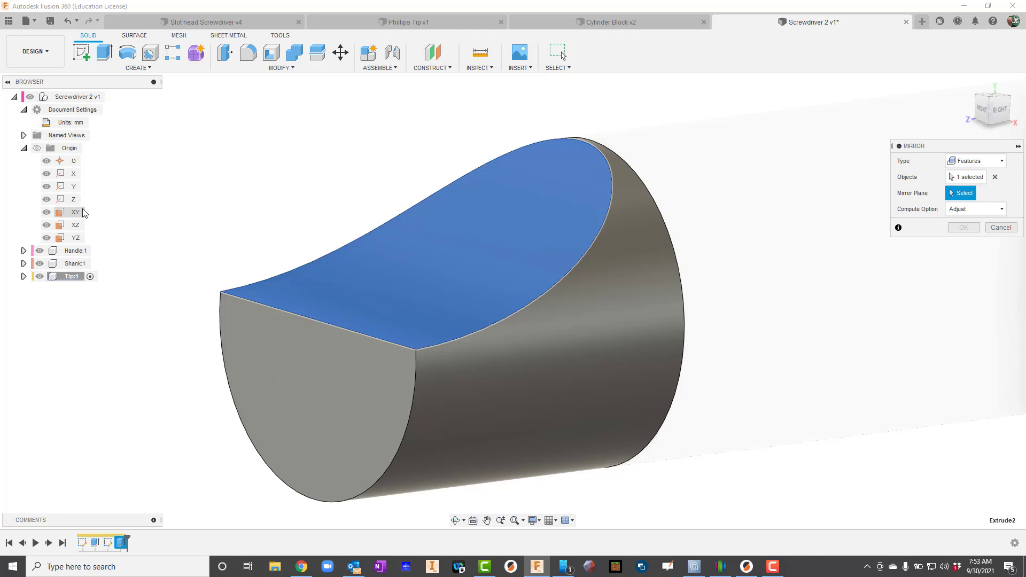
{"action": "mouse_move", "coordinate": [75, 218]}
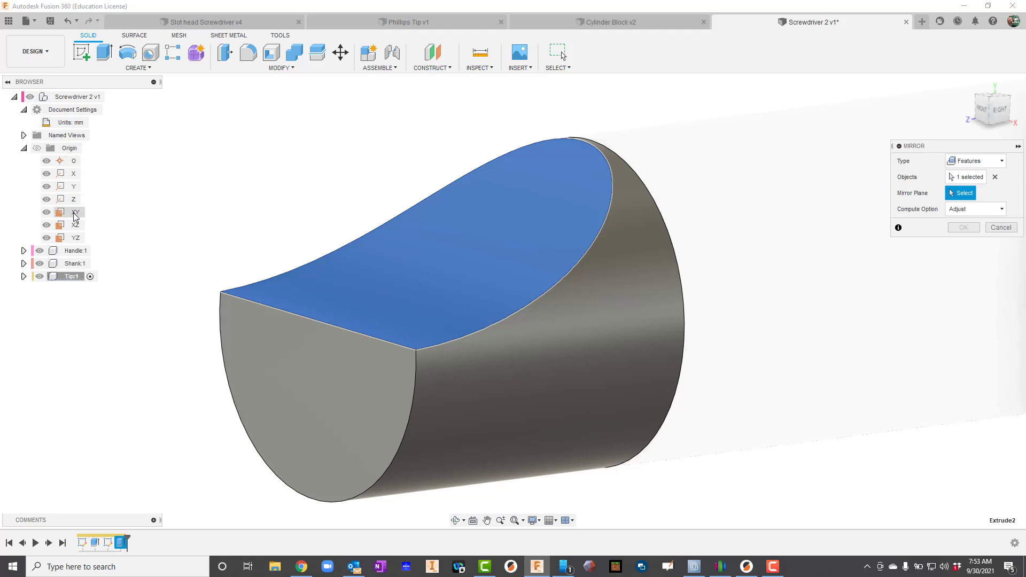
{"action": "left_click", "coordinate": [72, 212]}
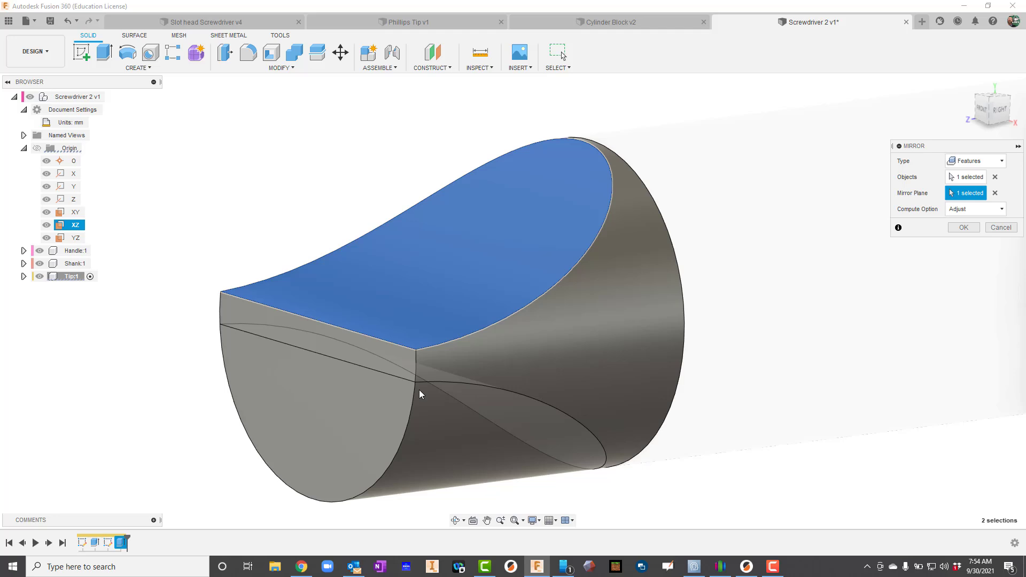
{"action": "left_click", "coordinate": [964, 227]}
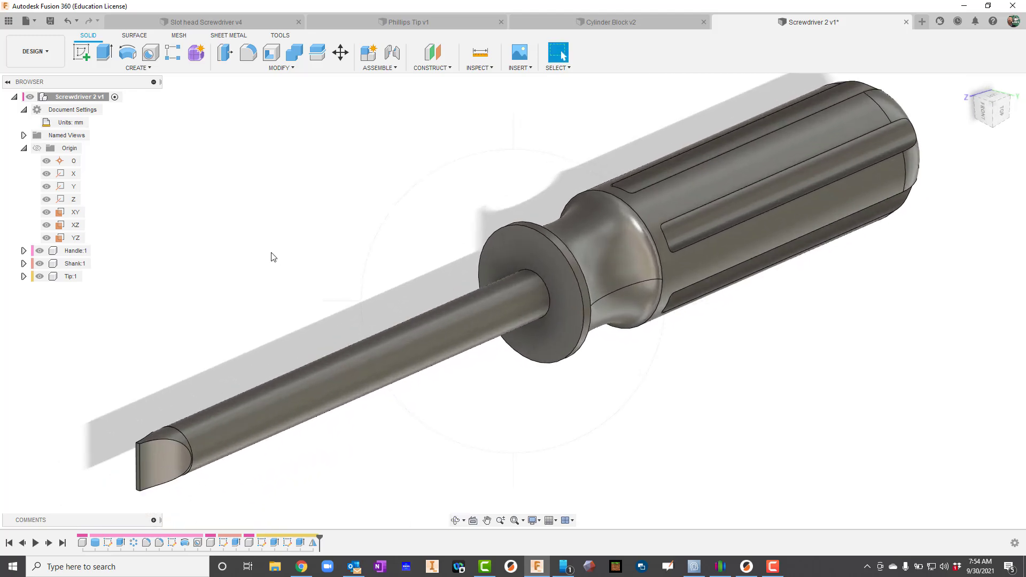
- Bring up the context menu for the Handle:1 component in the Browser
{"action": "right_click", "coordinate": [69, 250]}
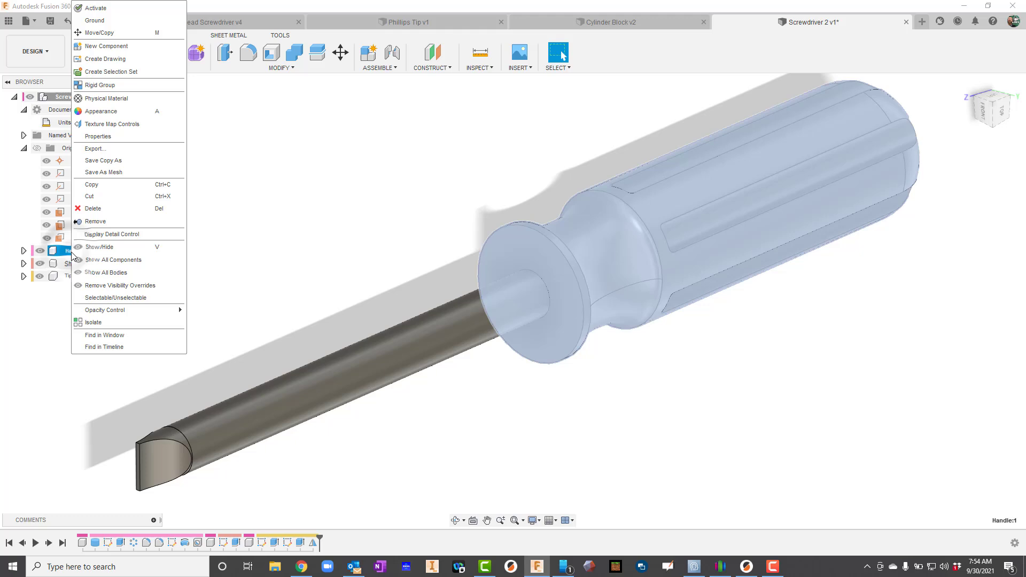